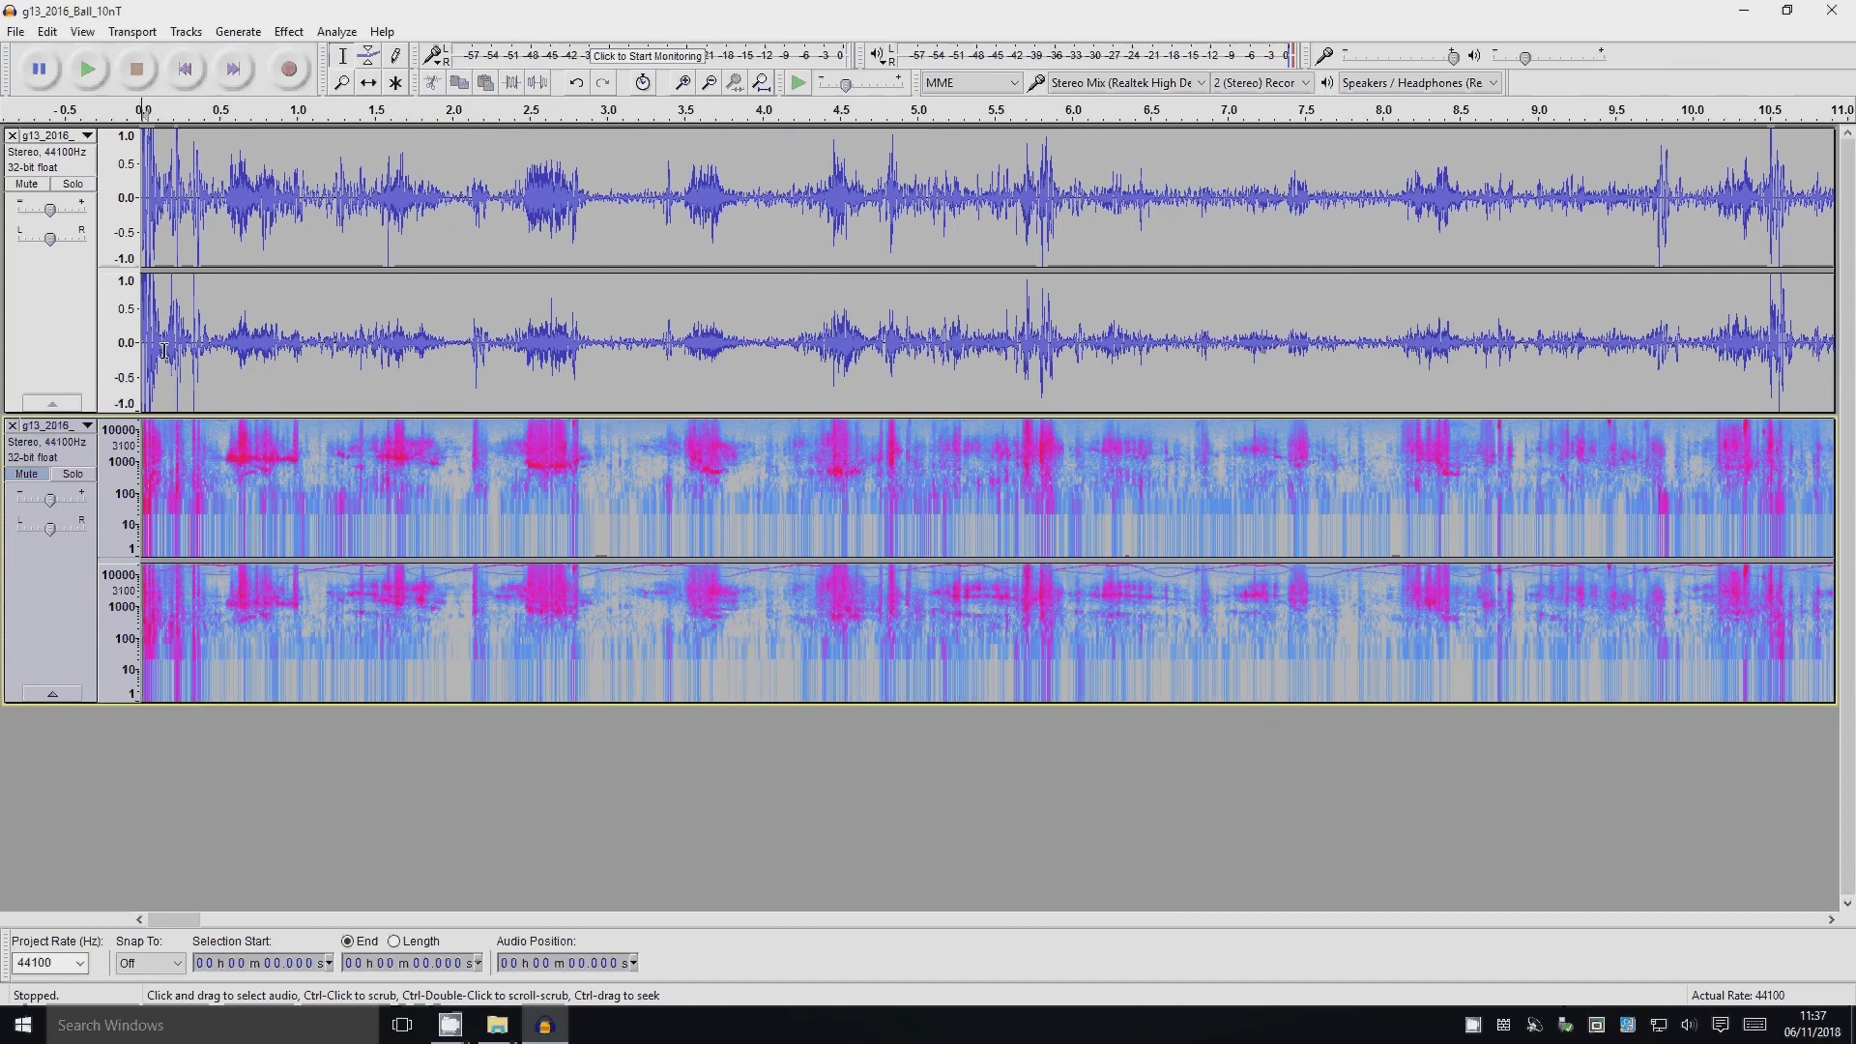
{"action": "mouse_move", "coordinate": [402, 507]}
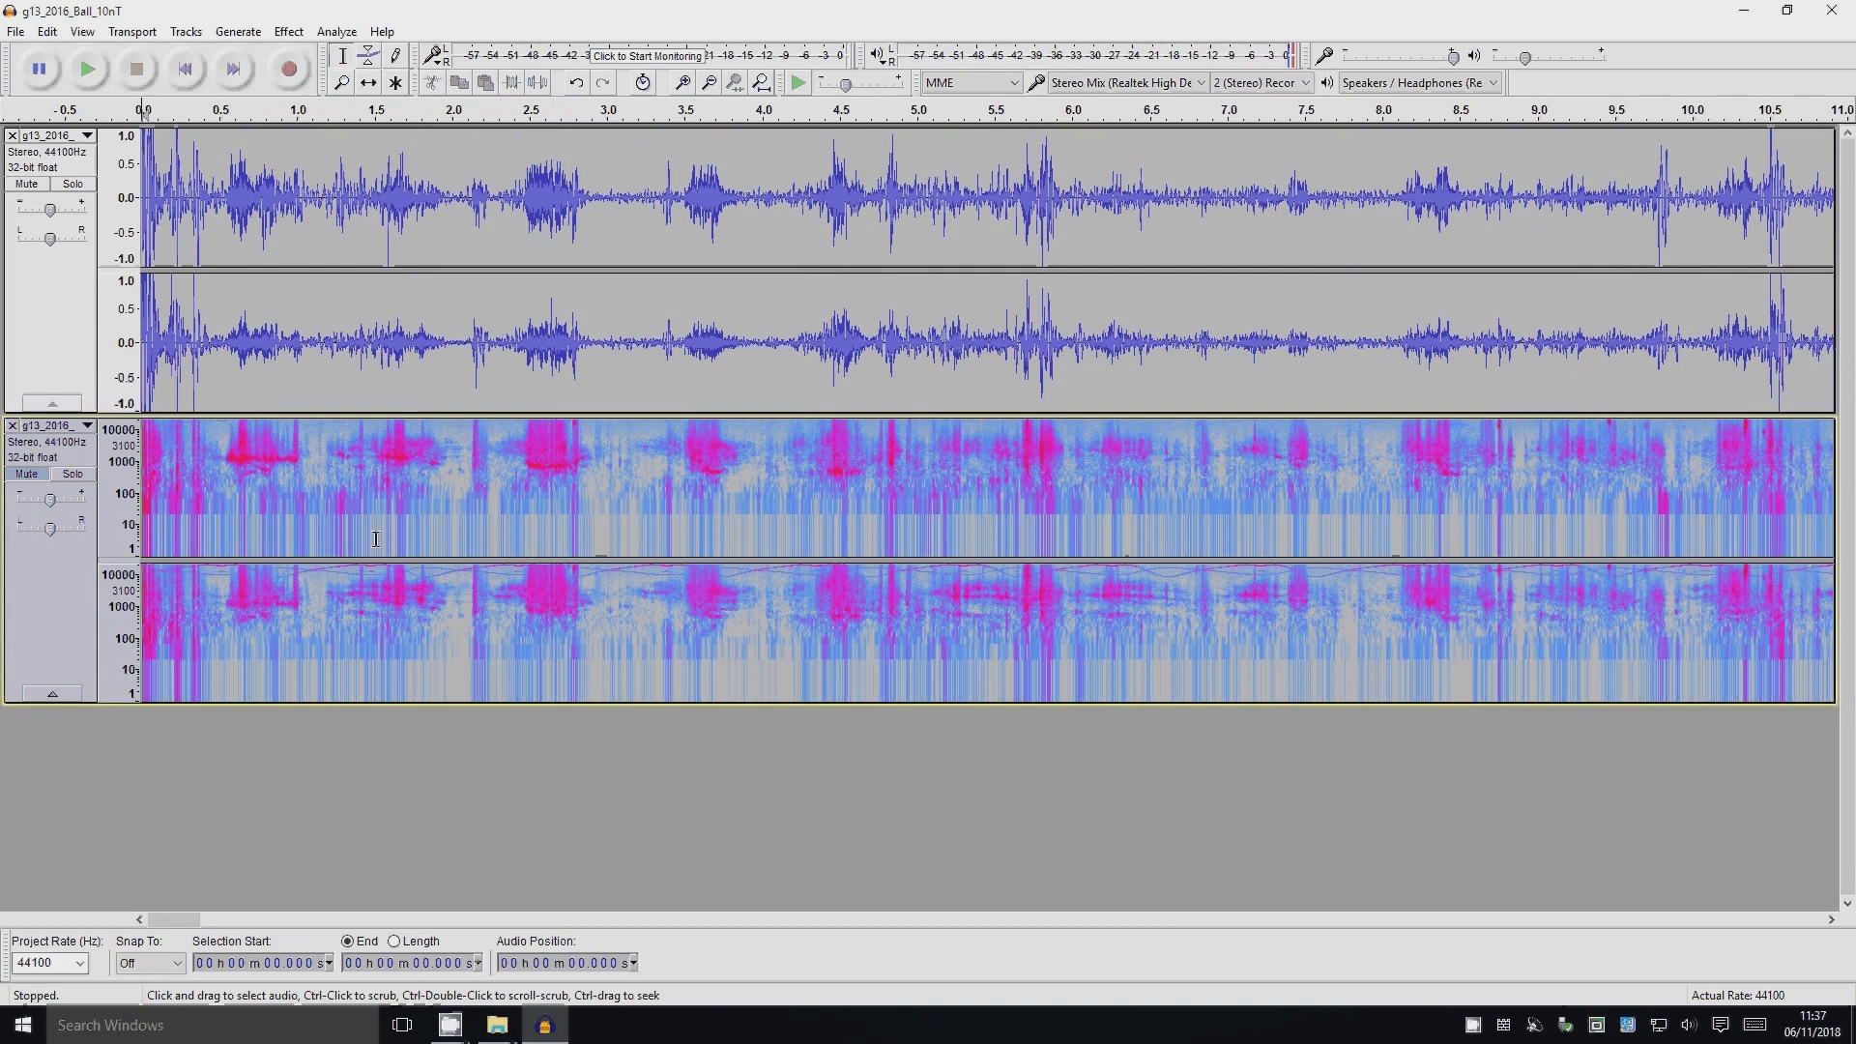
Step: Play the stereo recording briefly and stop it to hear the track before analysis
{"action": "left_click", "coordinate": [87, 68]}
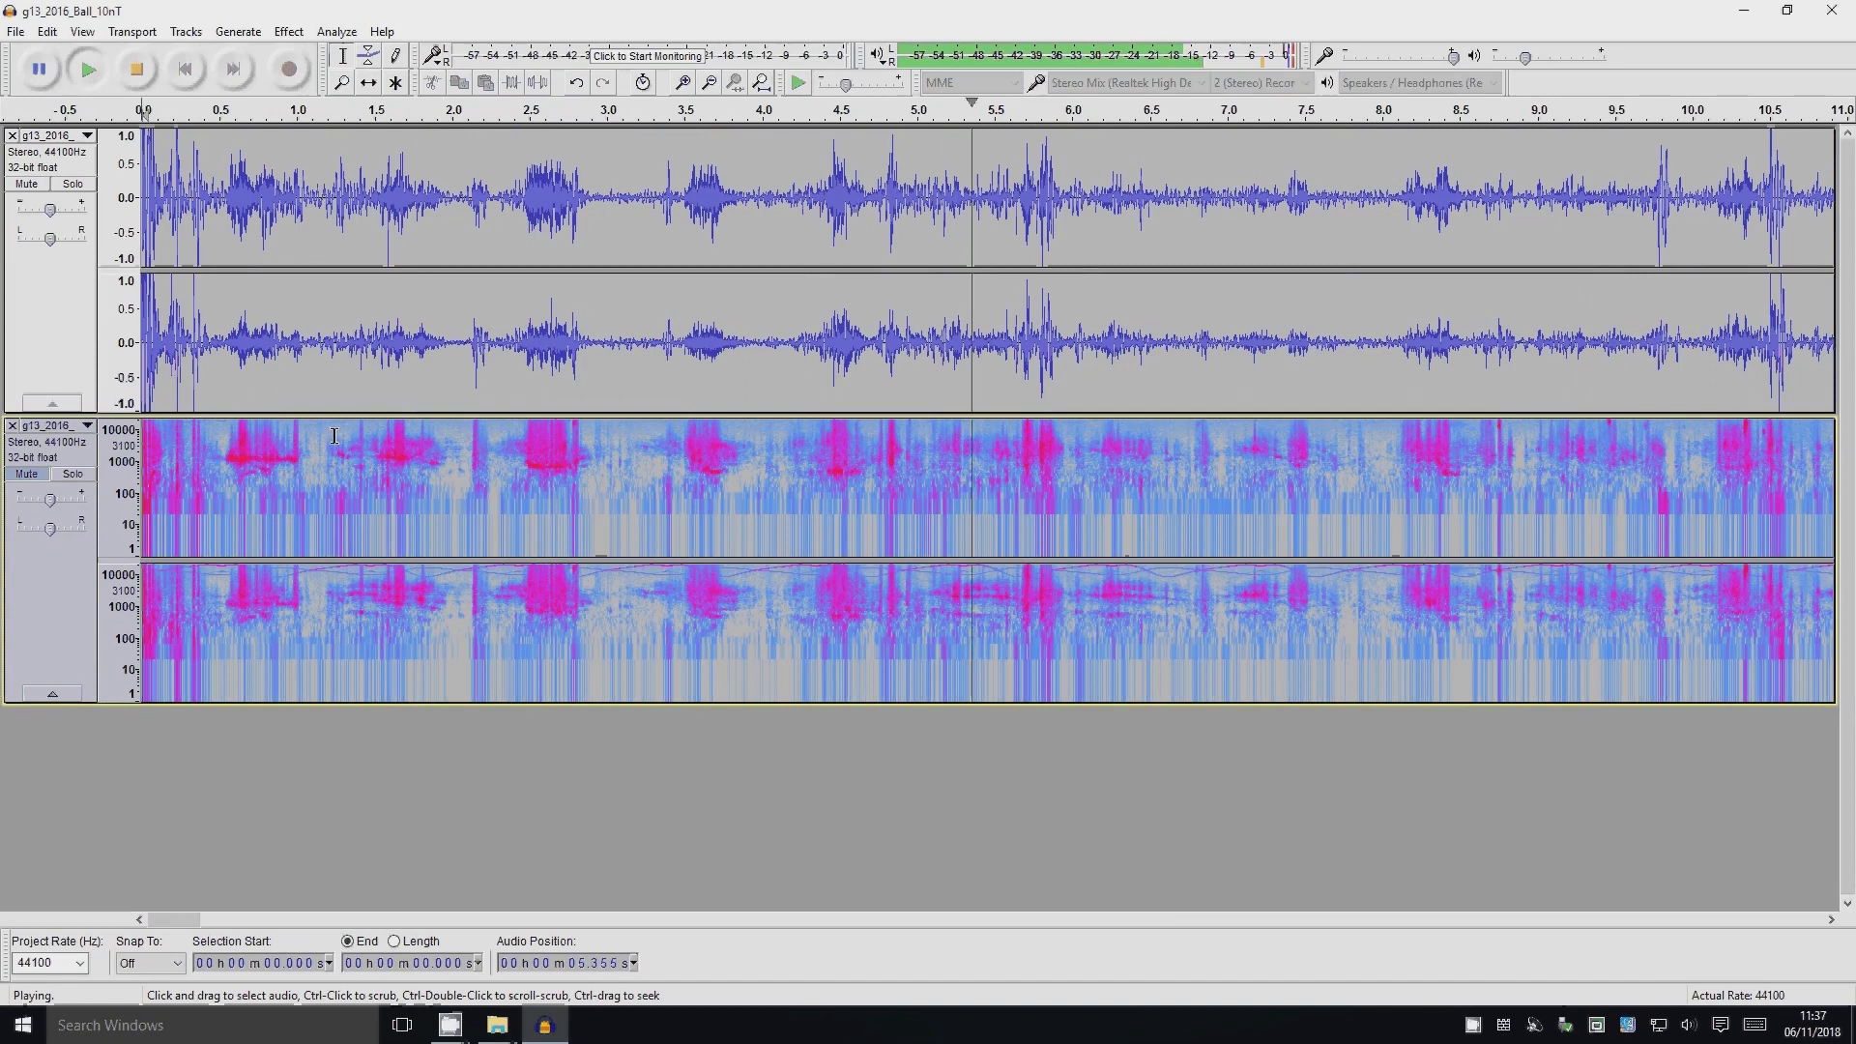
{"action": "left_click", "coordinate": [135, 68]}
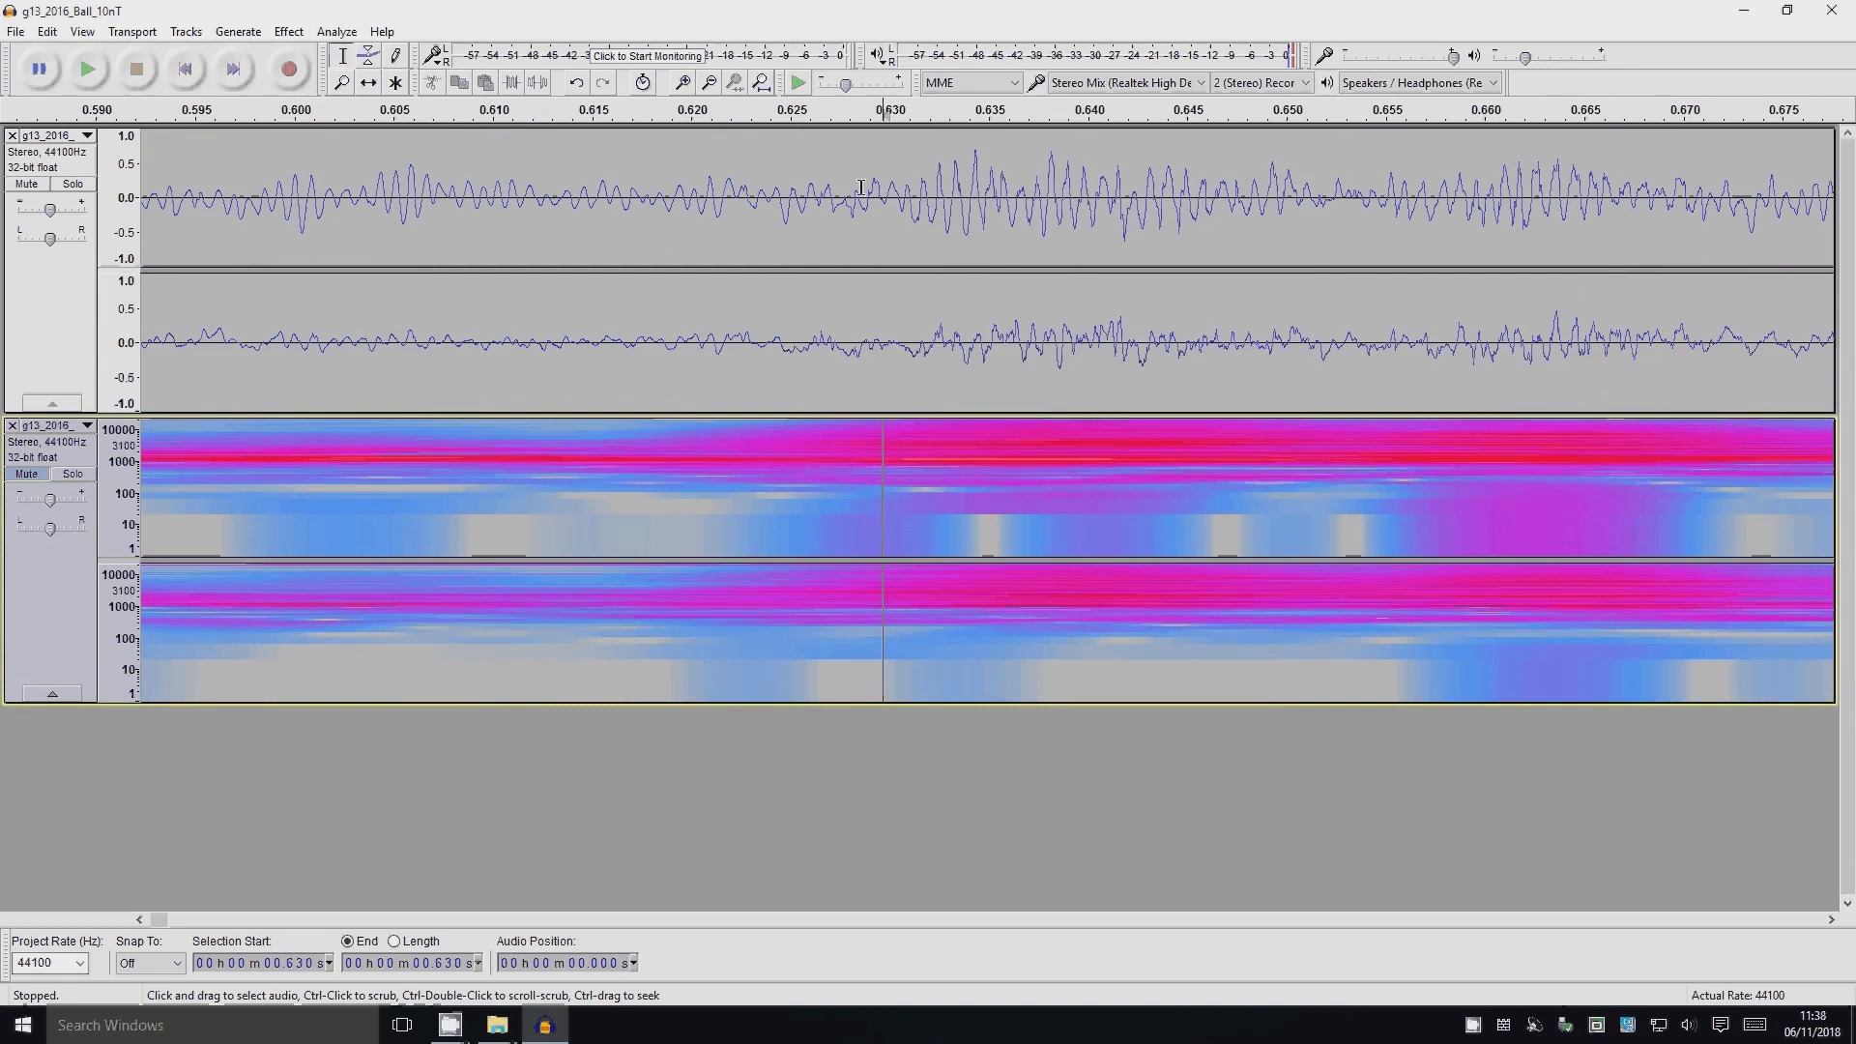
Step: Select the audio stretch from about 0.629 s to 0.653 s in the waveform track
{"action": "left_click_drag", "start_coordinate": [882, 196], "coordinate": [1333, 196]}
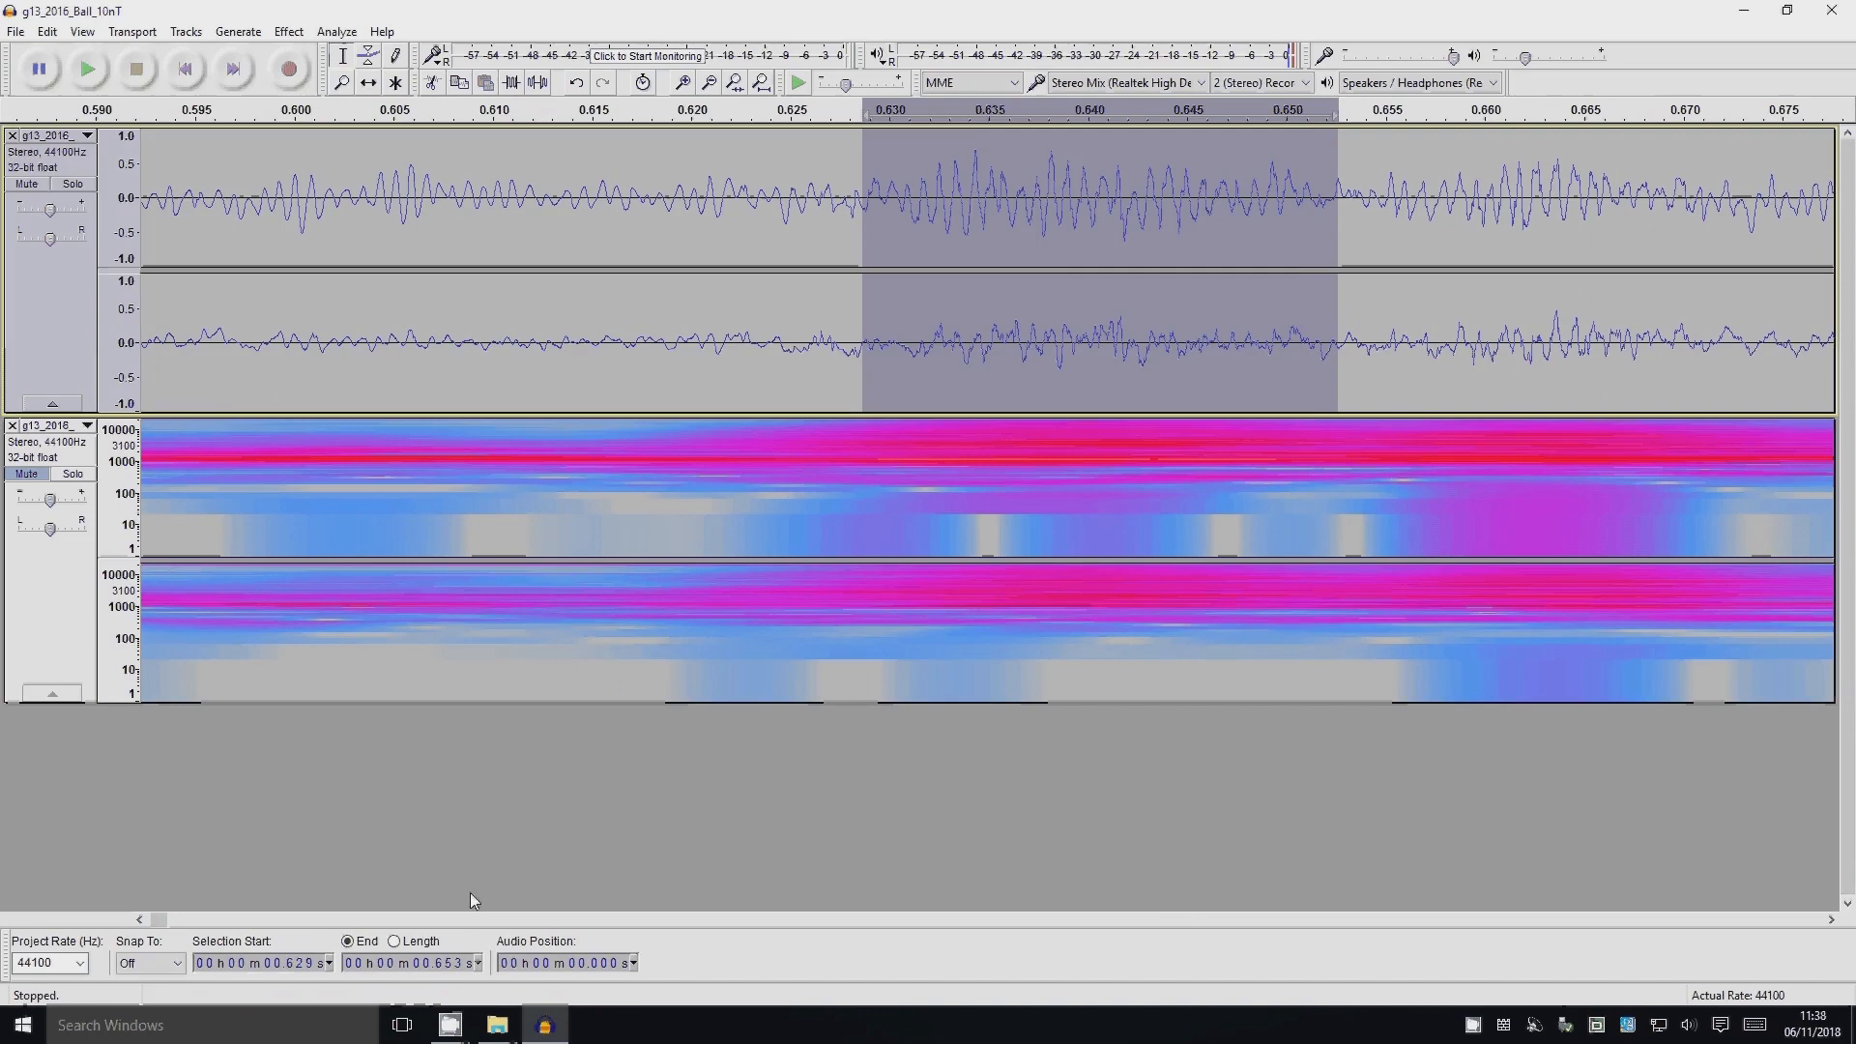
Step: Plot the selection's frequency spectrum and compare 1024- and 256-sample analysis sizes
{"action": "left_click", "coordinate": [337, 33]}
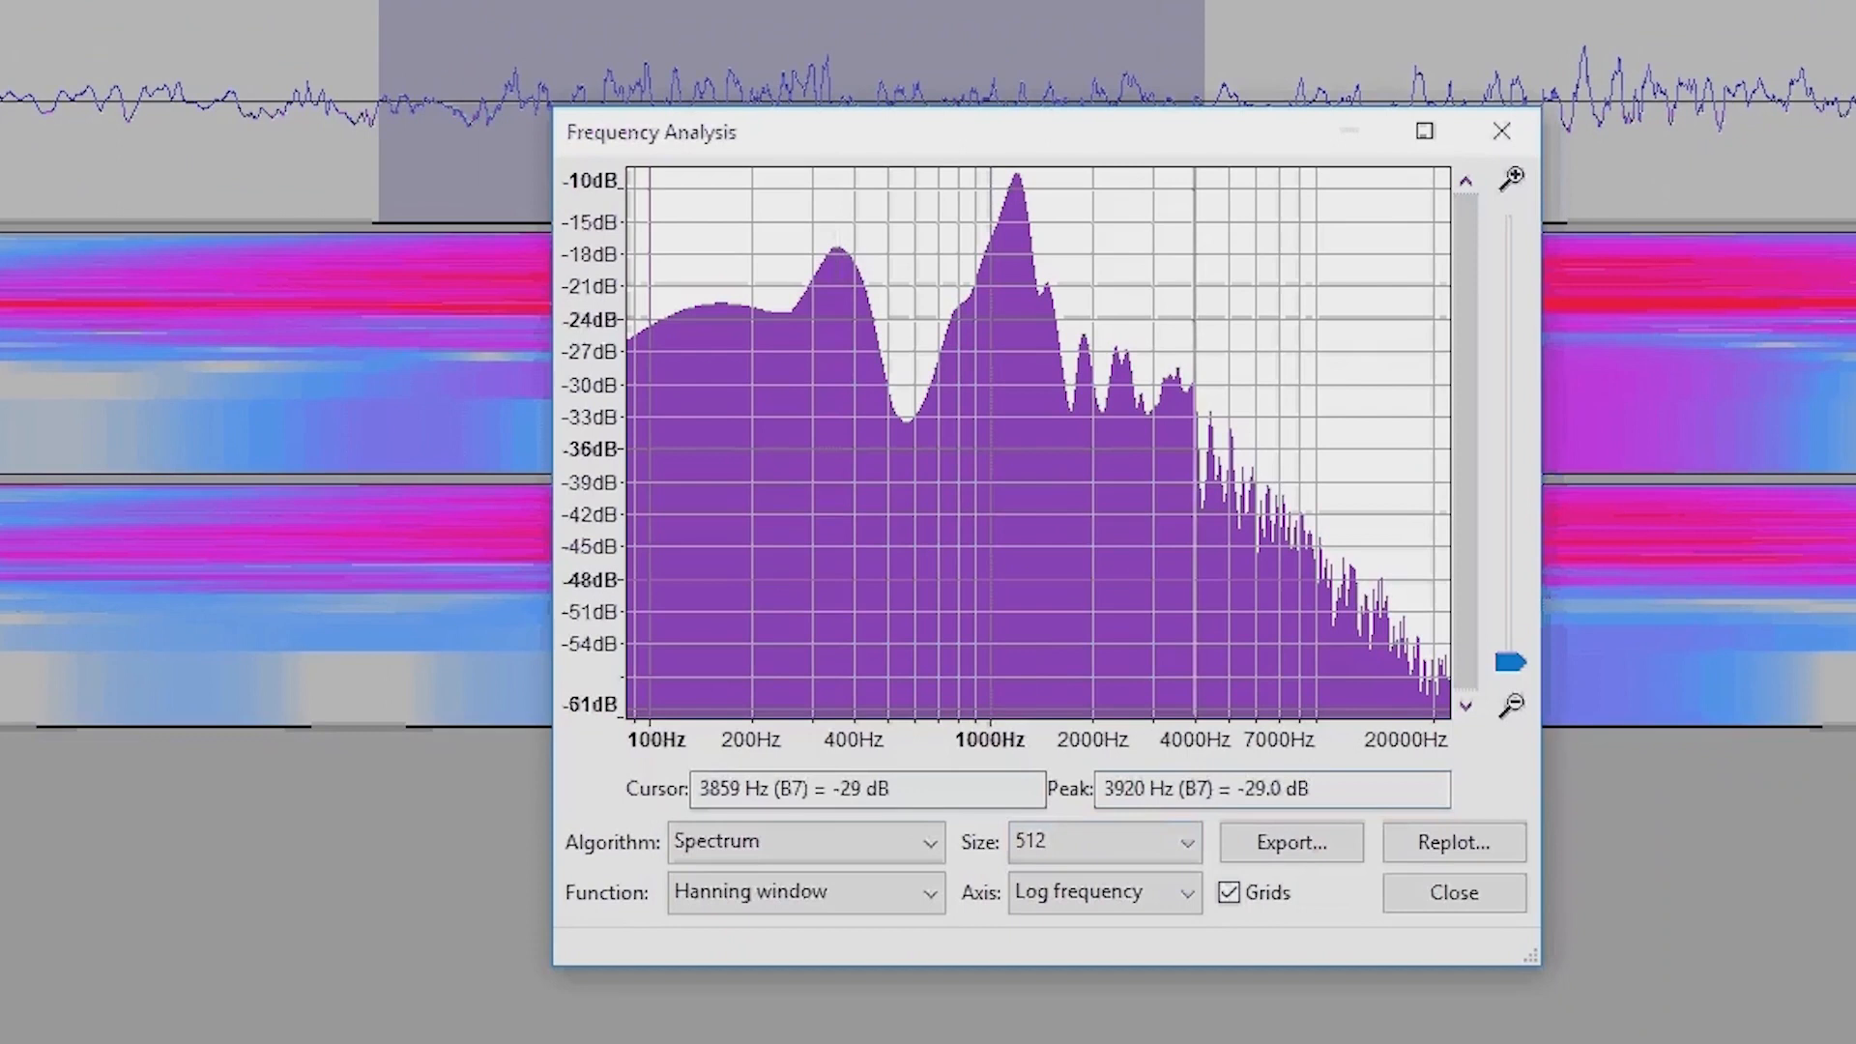
{"action": "left_click", "coordinate": [805, 841]}
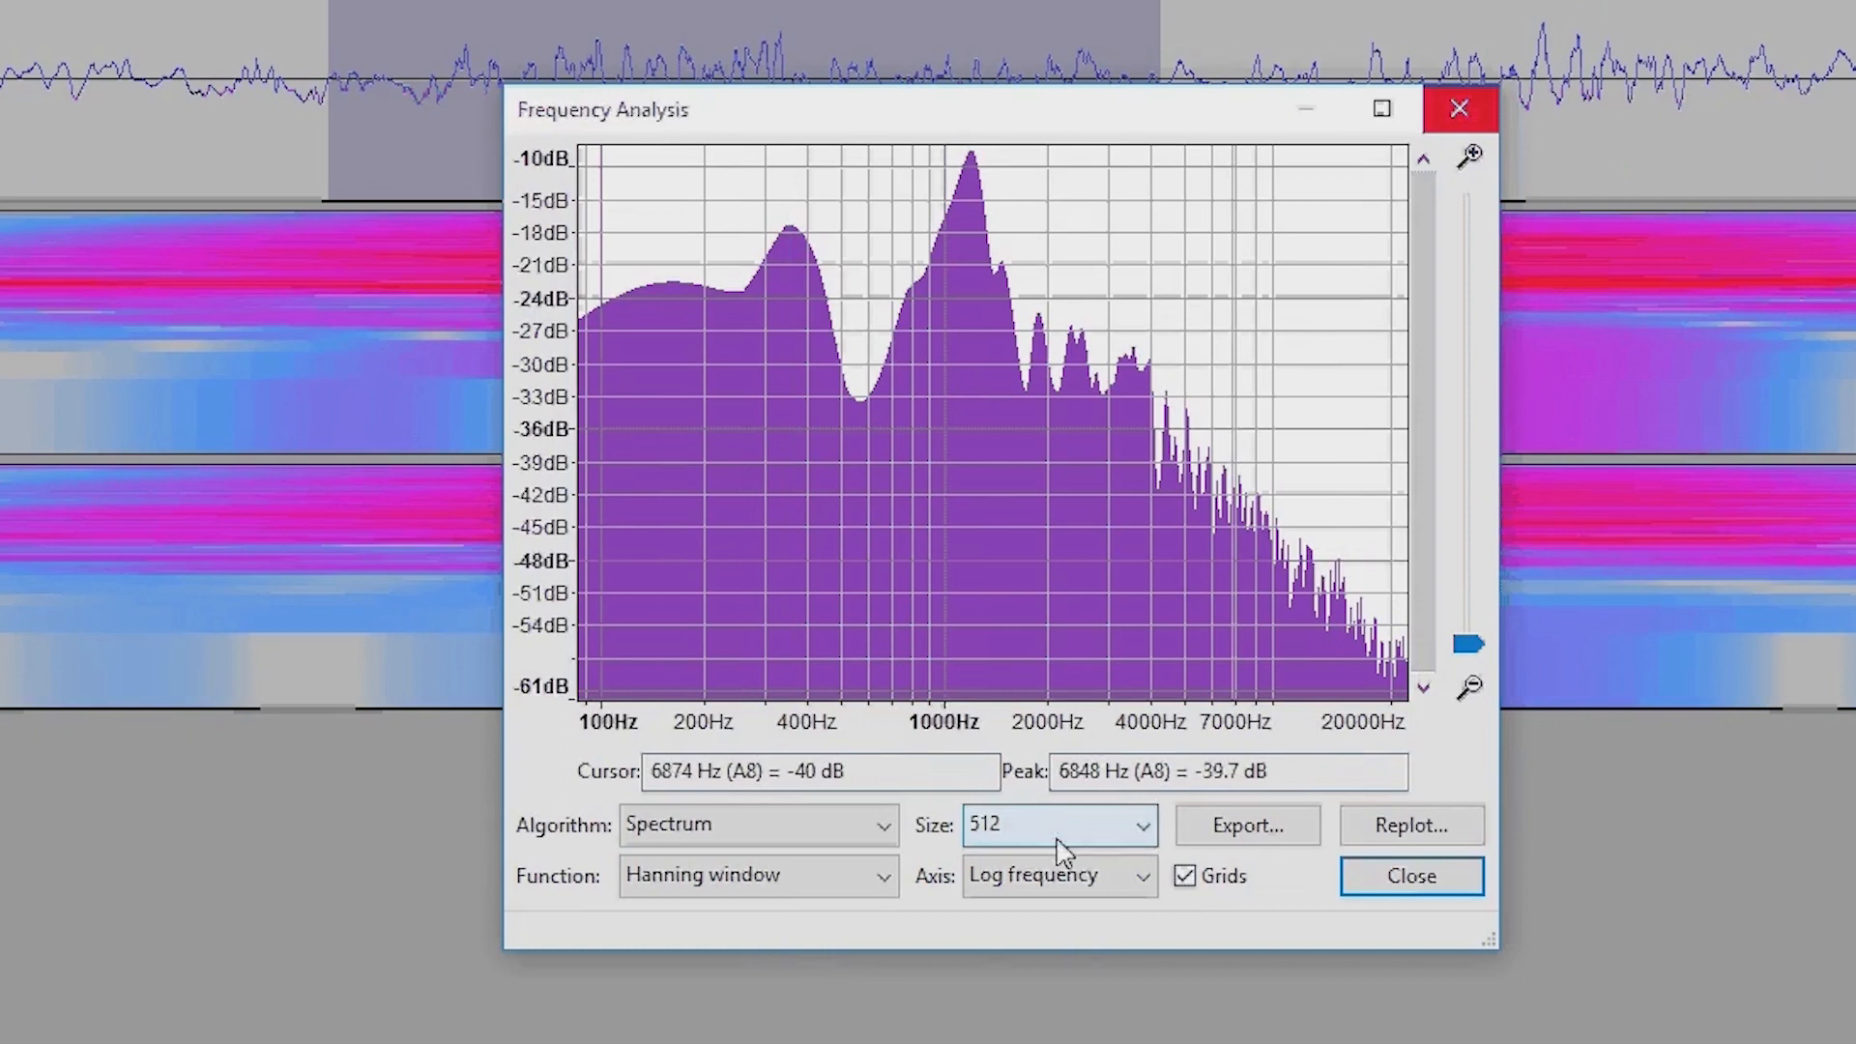
{"action": "left_click", "coordinate": [1056, 825]}
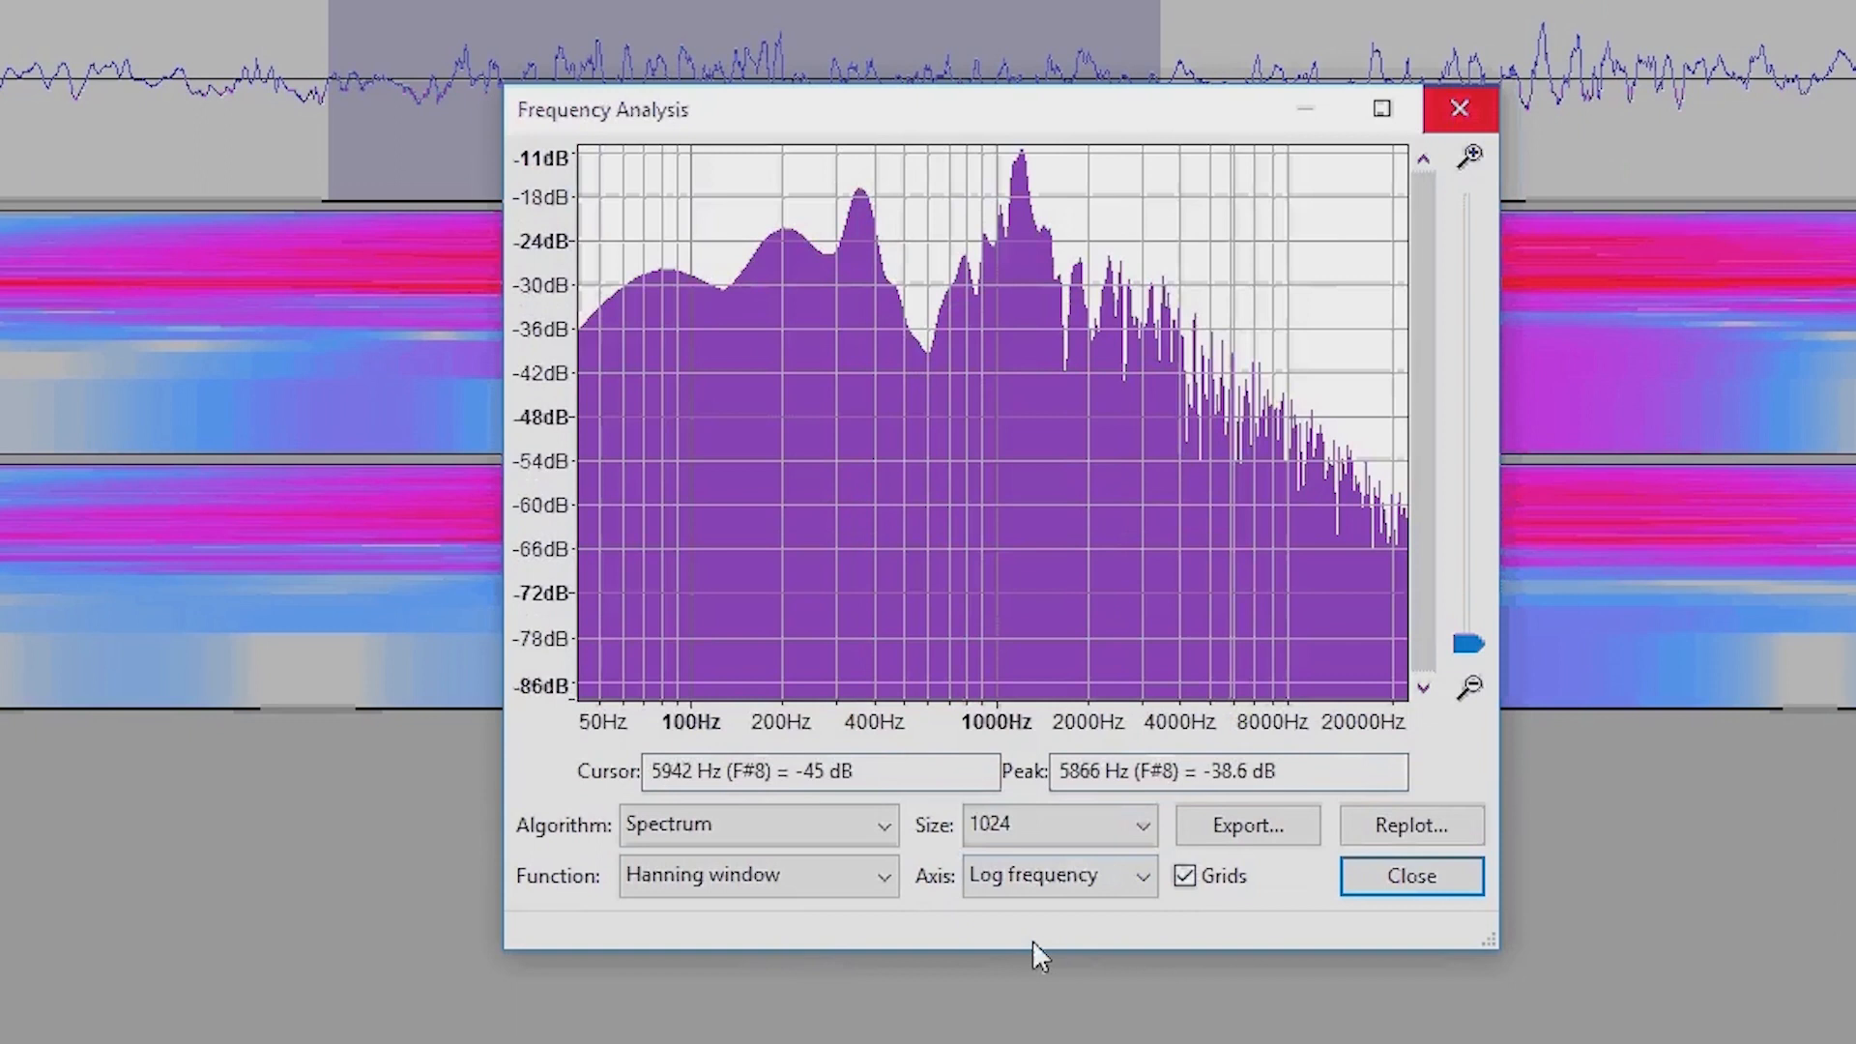
{"action": "left_click", "coordinate": [1054, 824]}
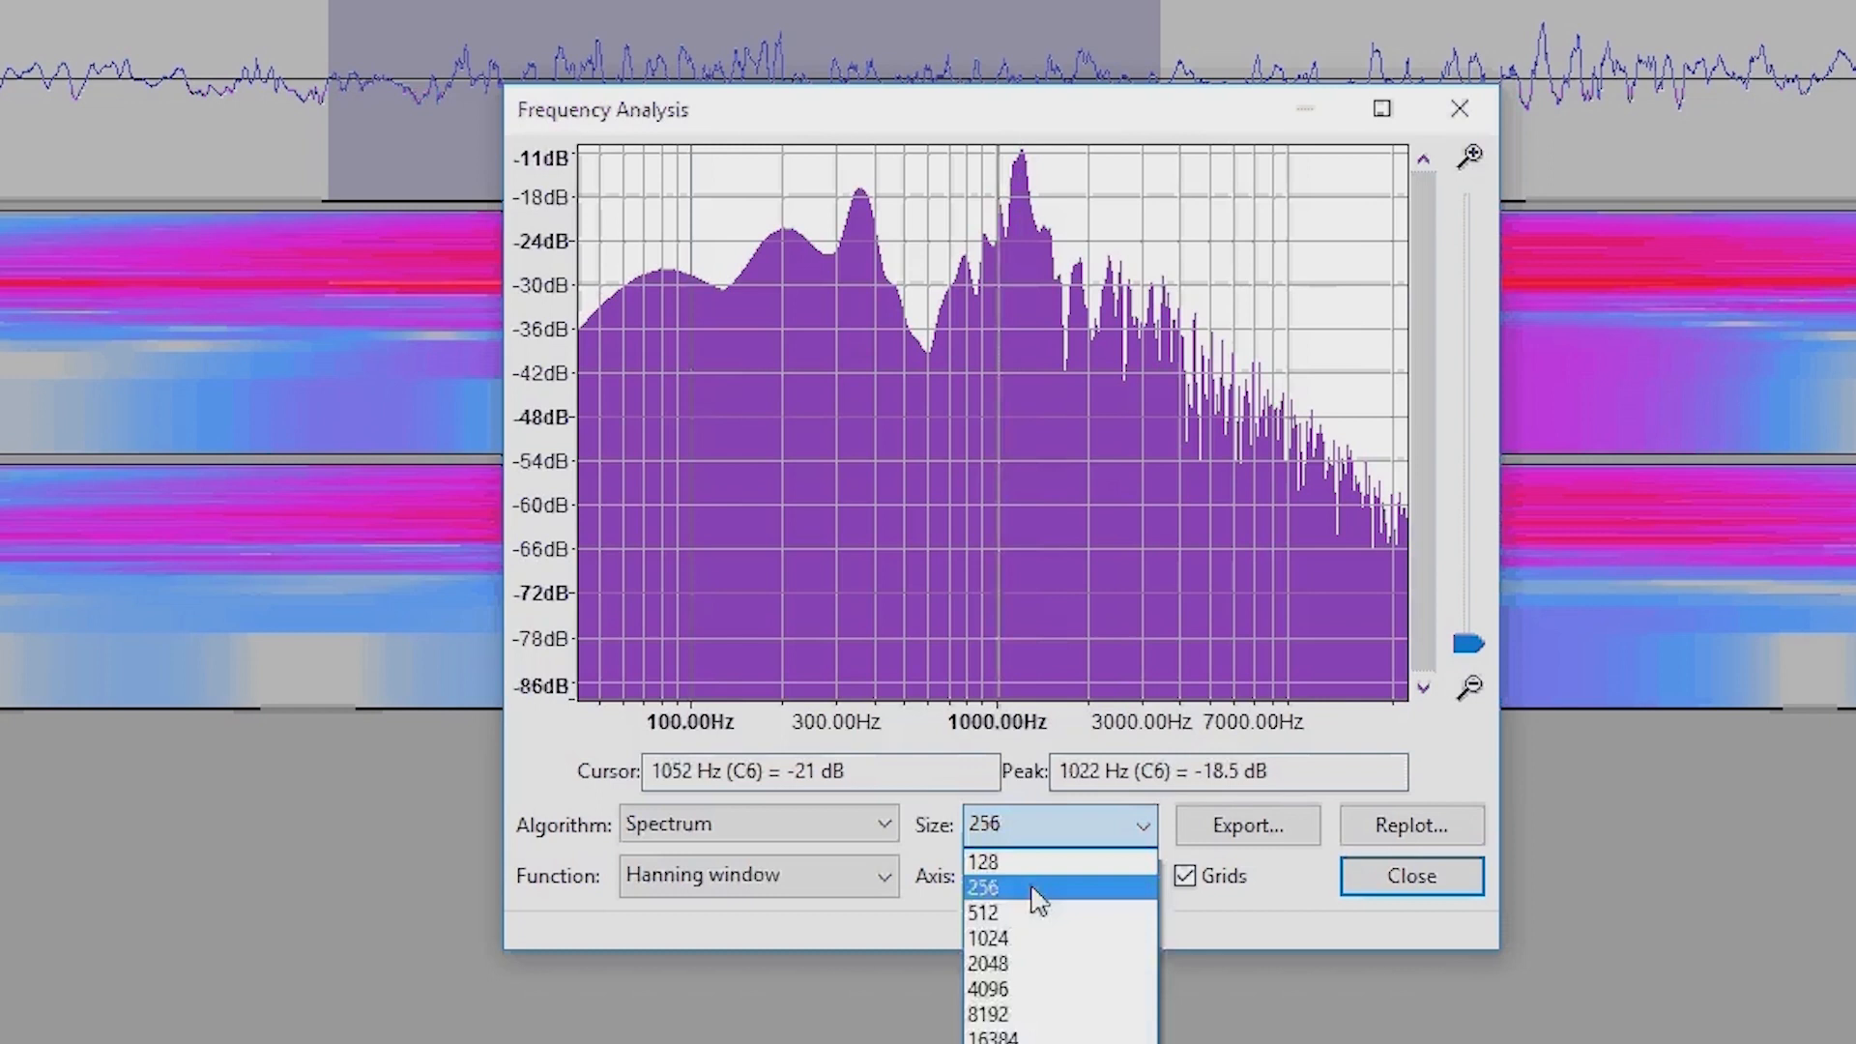
Step: Return the spectrum to a 512-sample size, whose strongest peak reads about 1181 Hz
{"action": "left_click", "coordinate": [983, 912]}
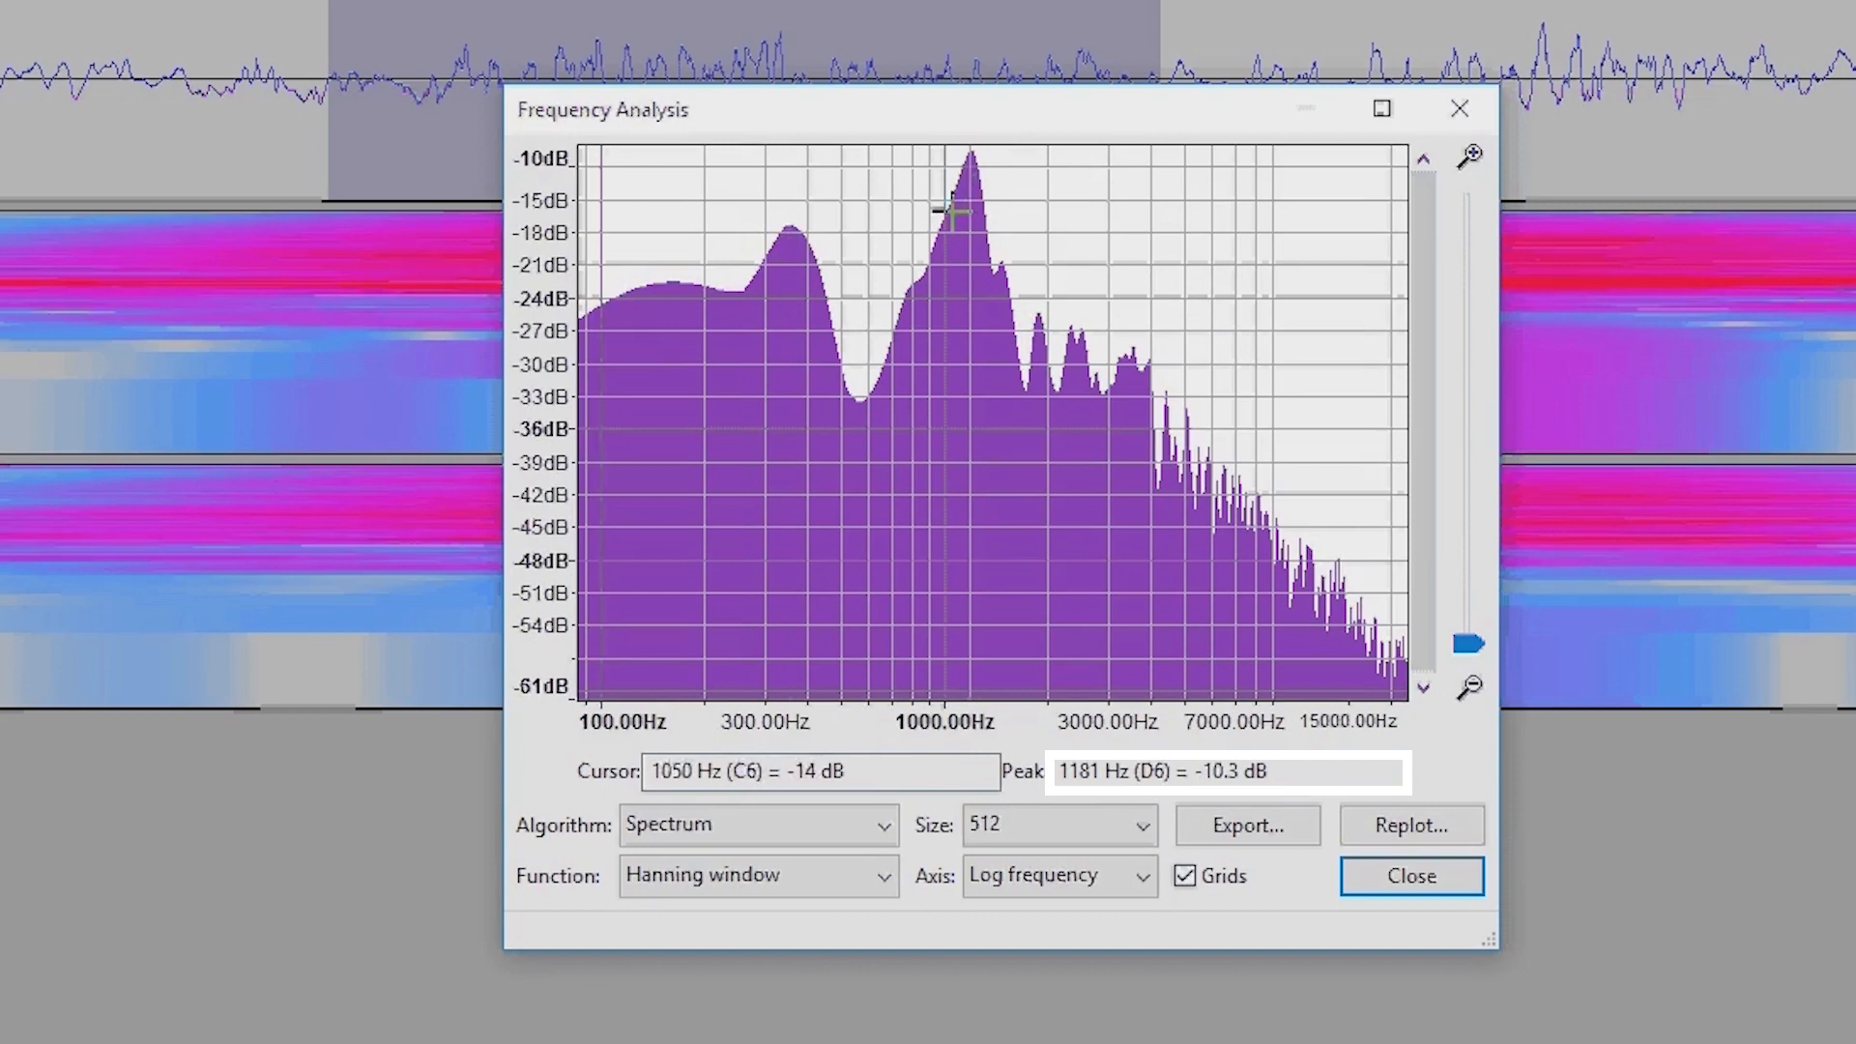
{"action": "mouse_move", "coordinate": [969, 178]}
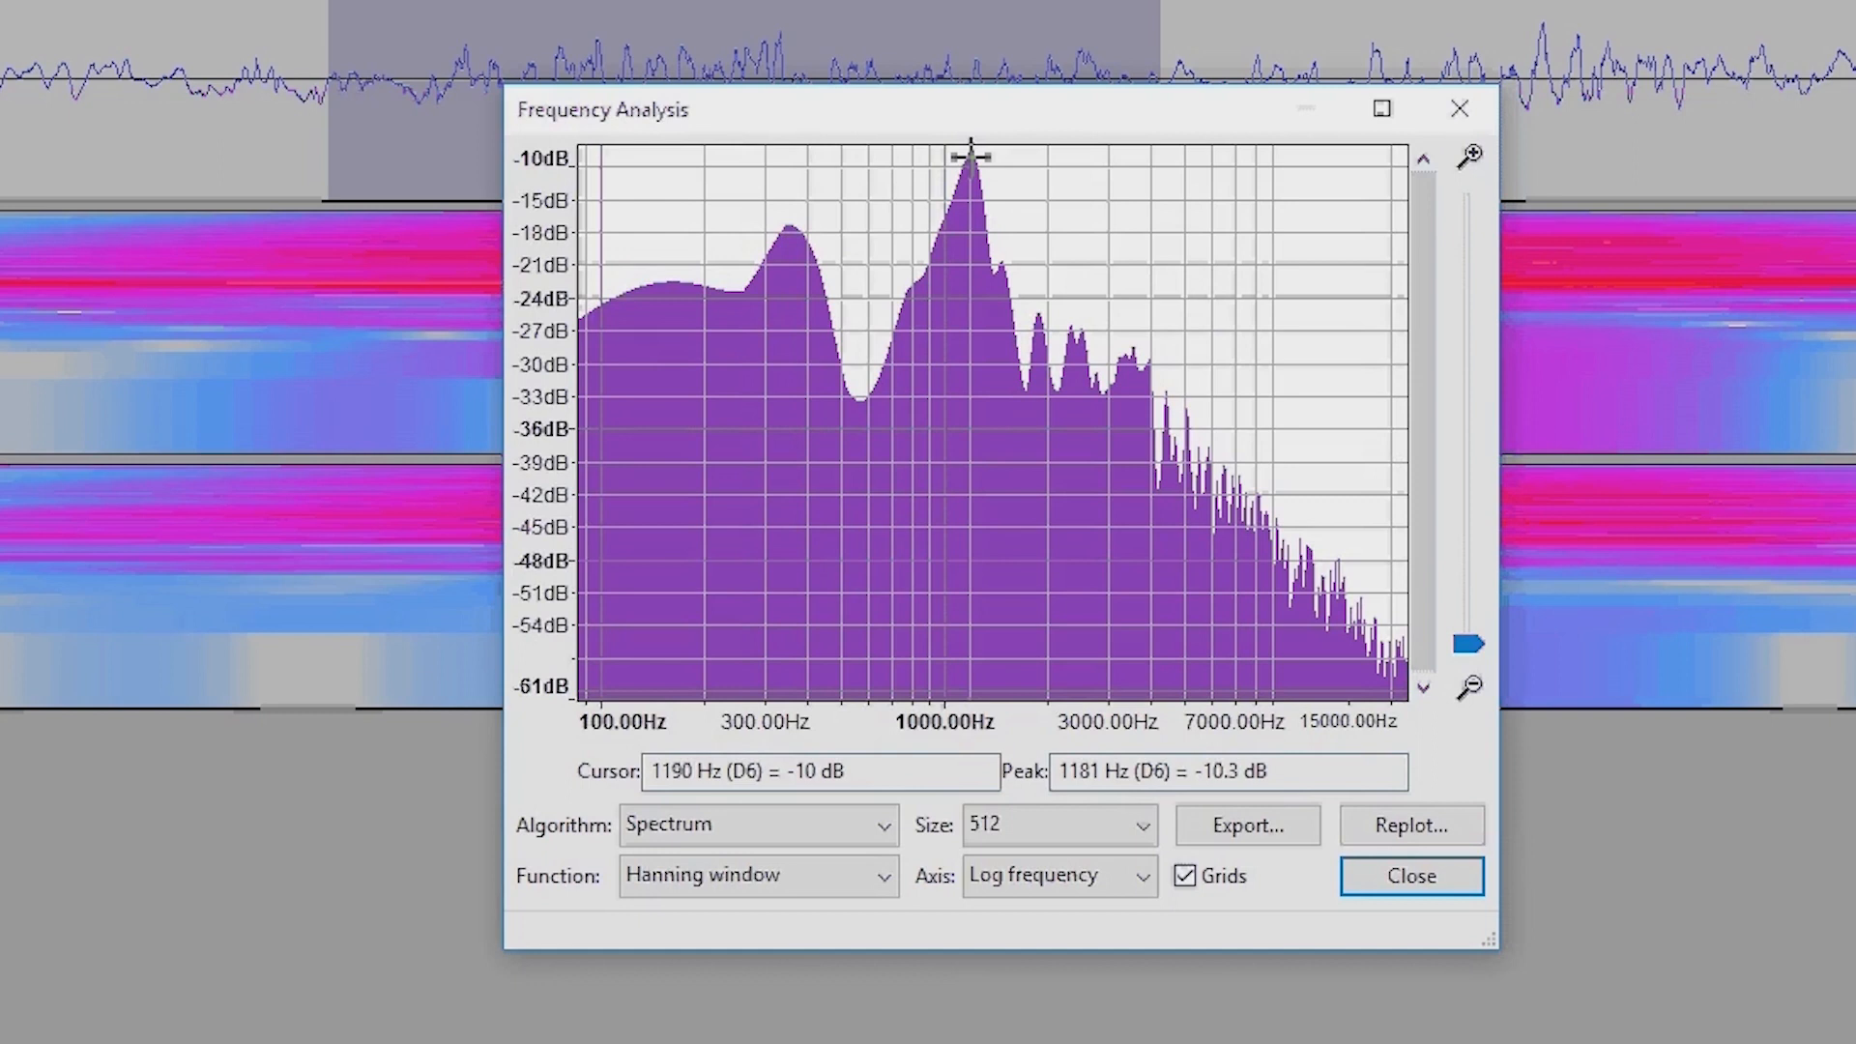
{"action": "mouse_move", "coordinate": [983, 218]}
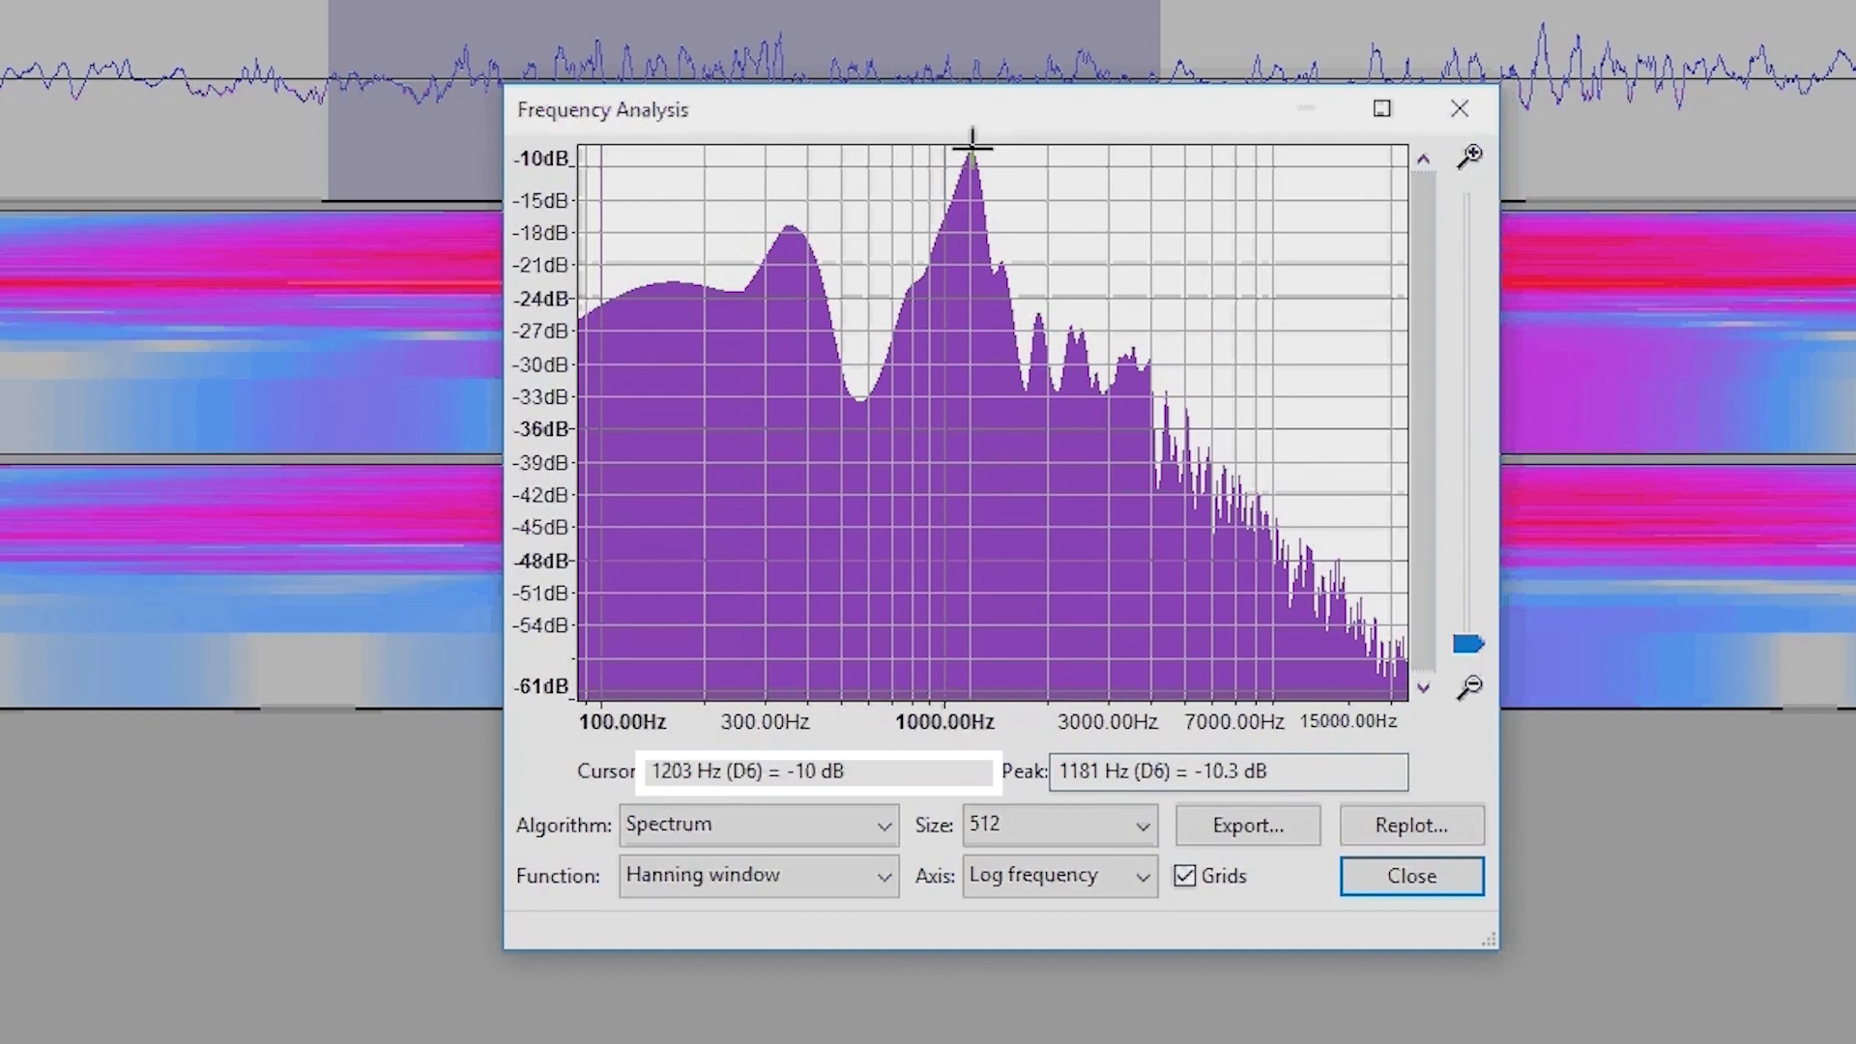
{"action": "mouse_move", "coordinate": [973, 145]}
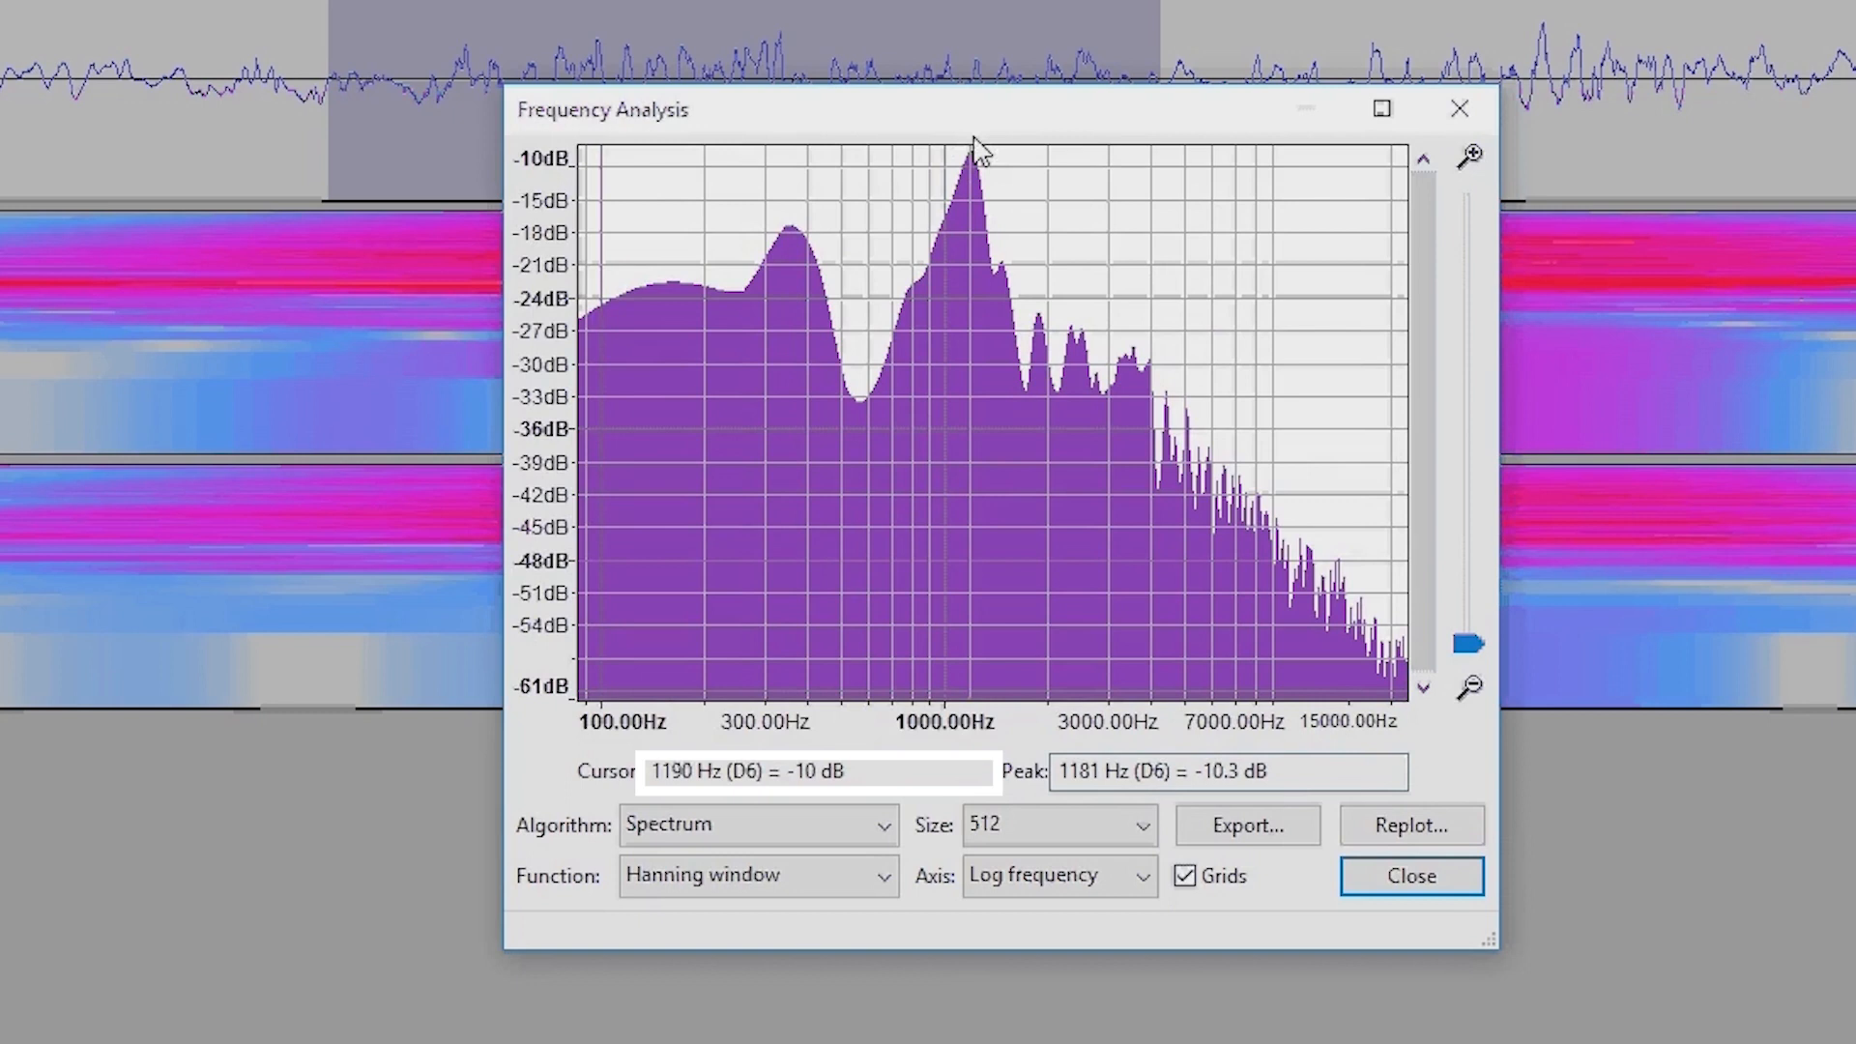
{"action": "mouse_move", "coordinate": [951, 195]}
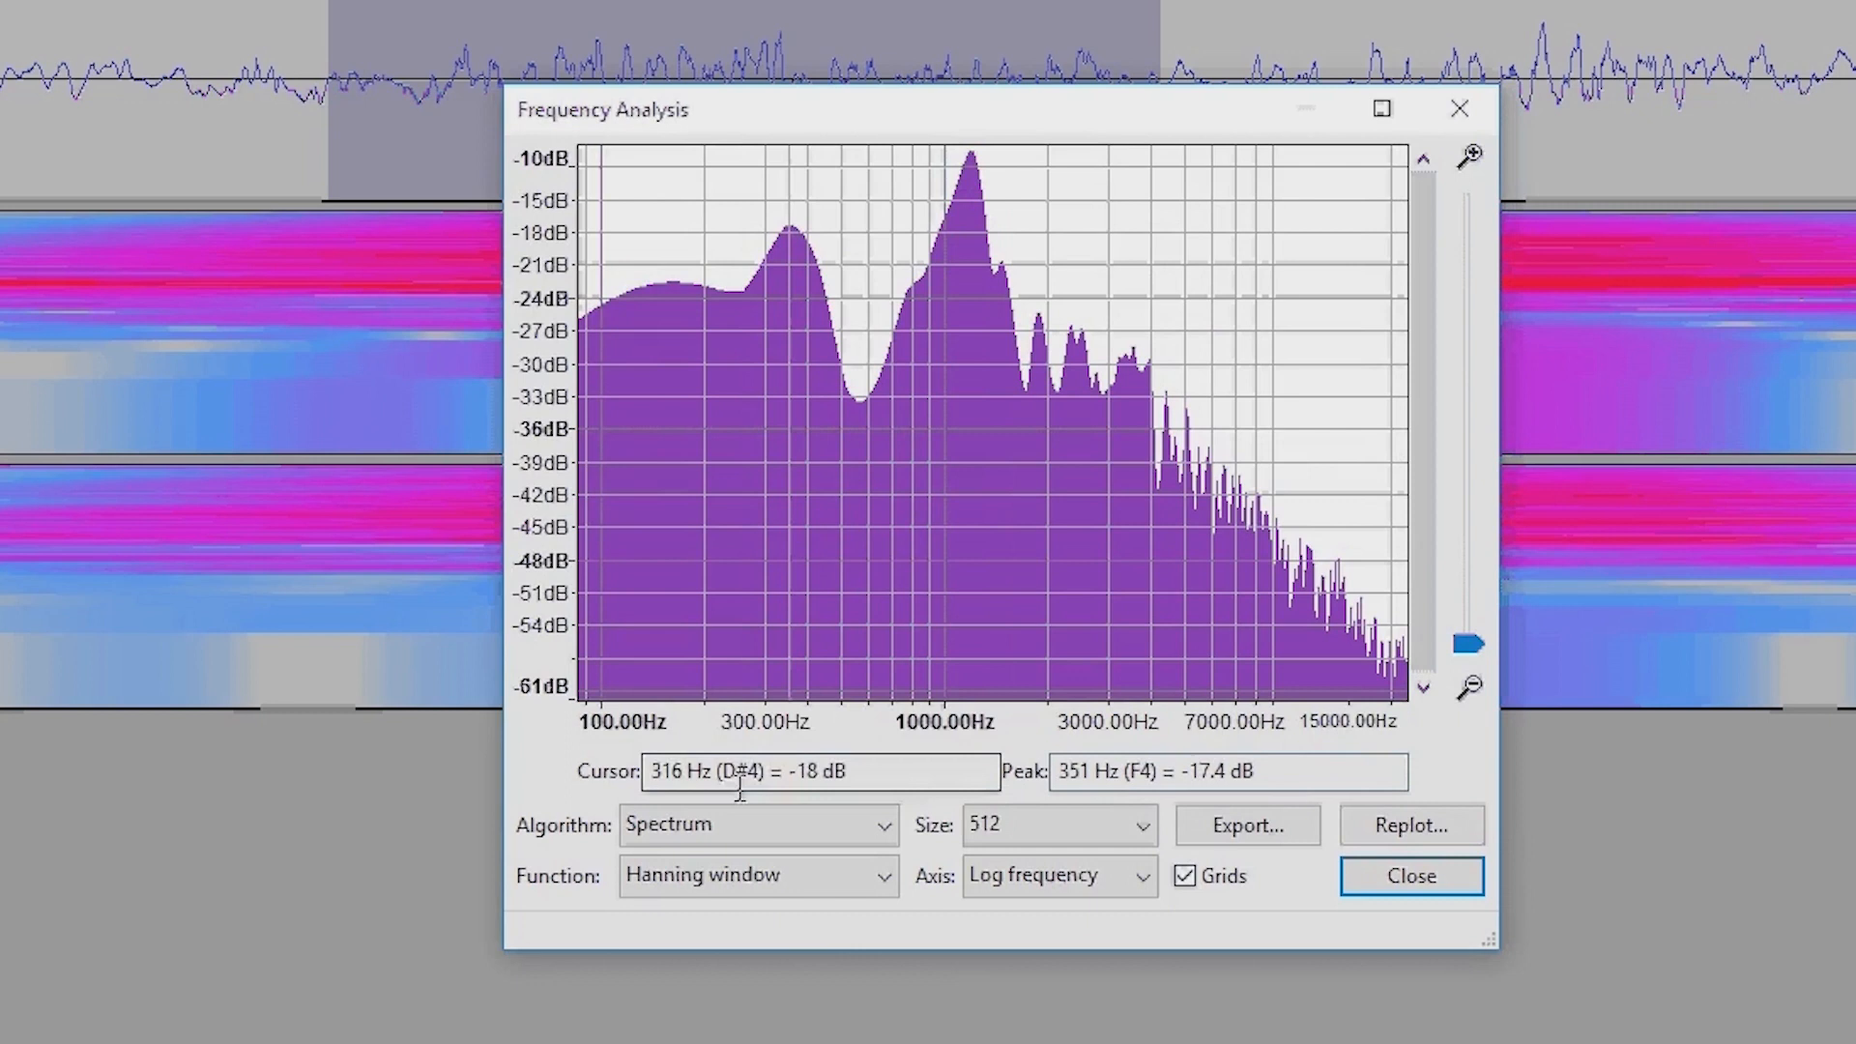
Step: Switch the algorithm through Standard, Cuberoot and Enhanced Autocorrelation, peaking near 1164 Hz
{"action": "left_click", "coordinate": [756, 824]}
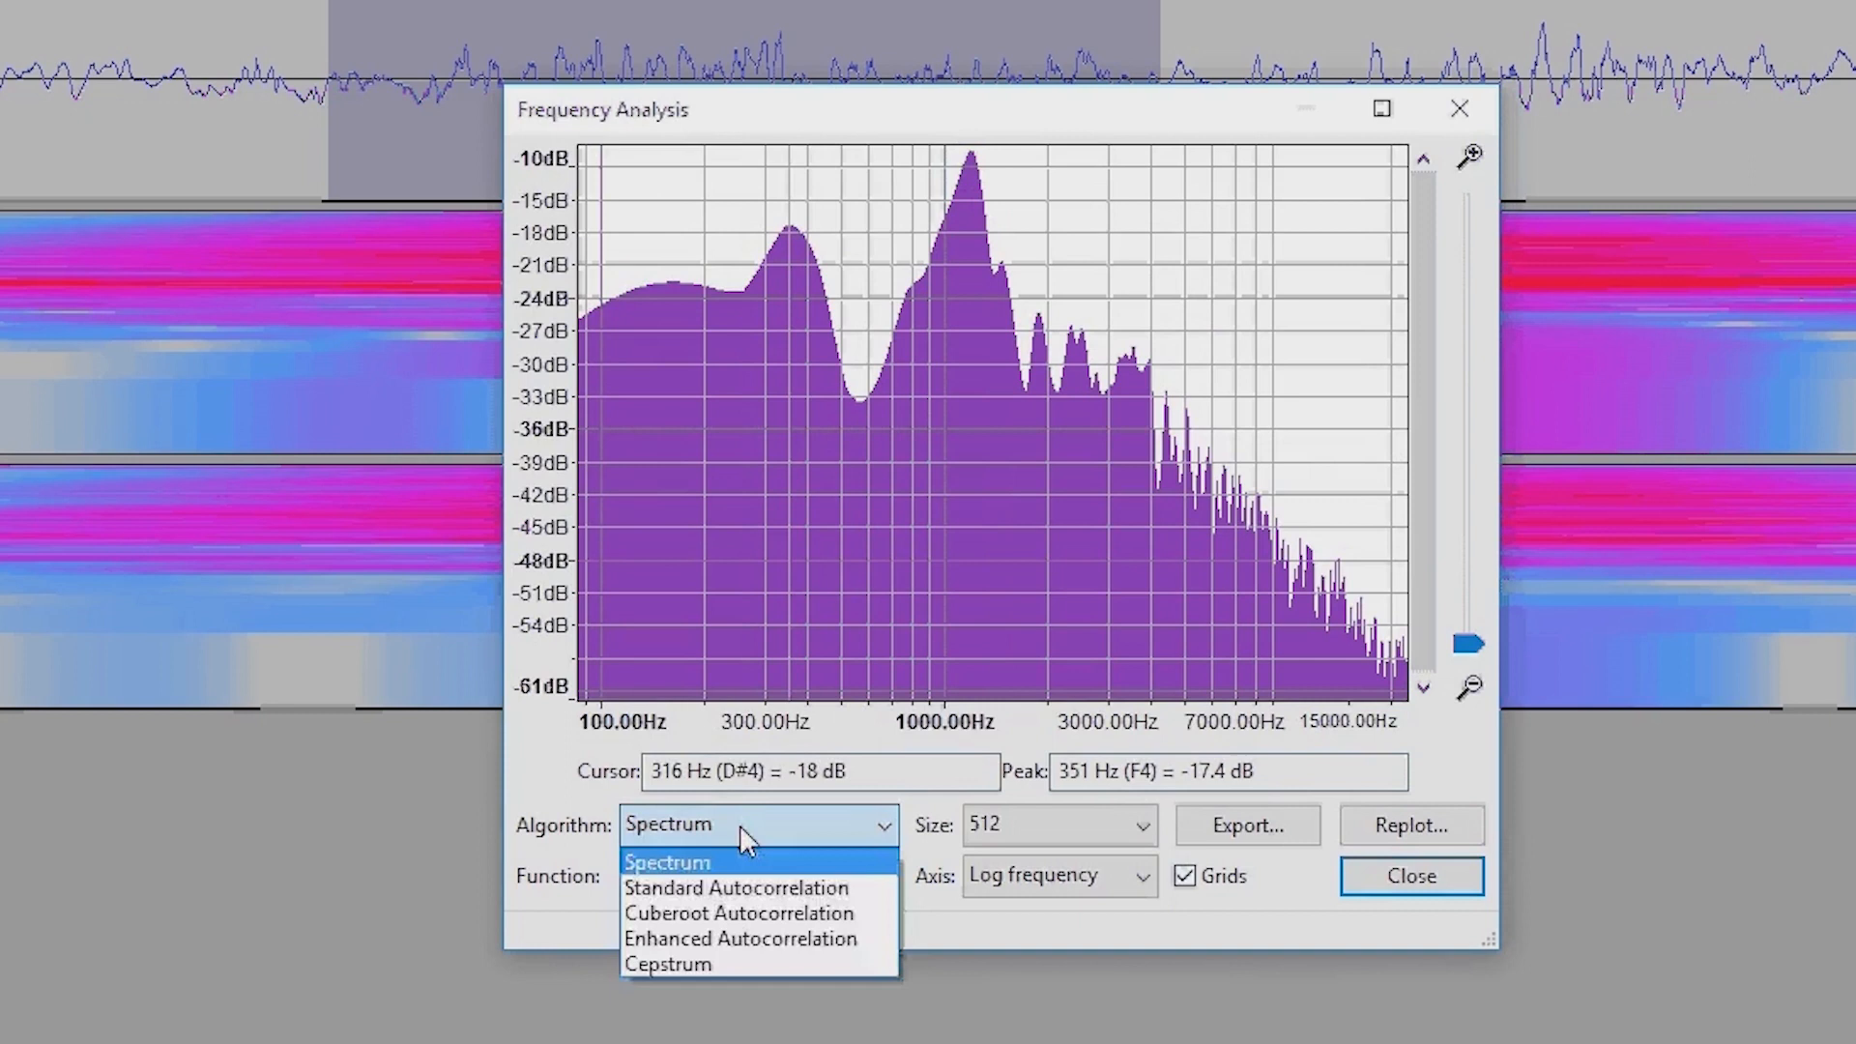
{"action": "left_click", "coordinate": [736, 887]}
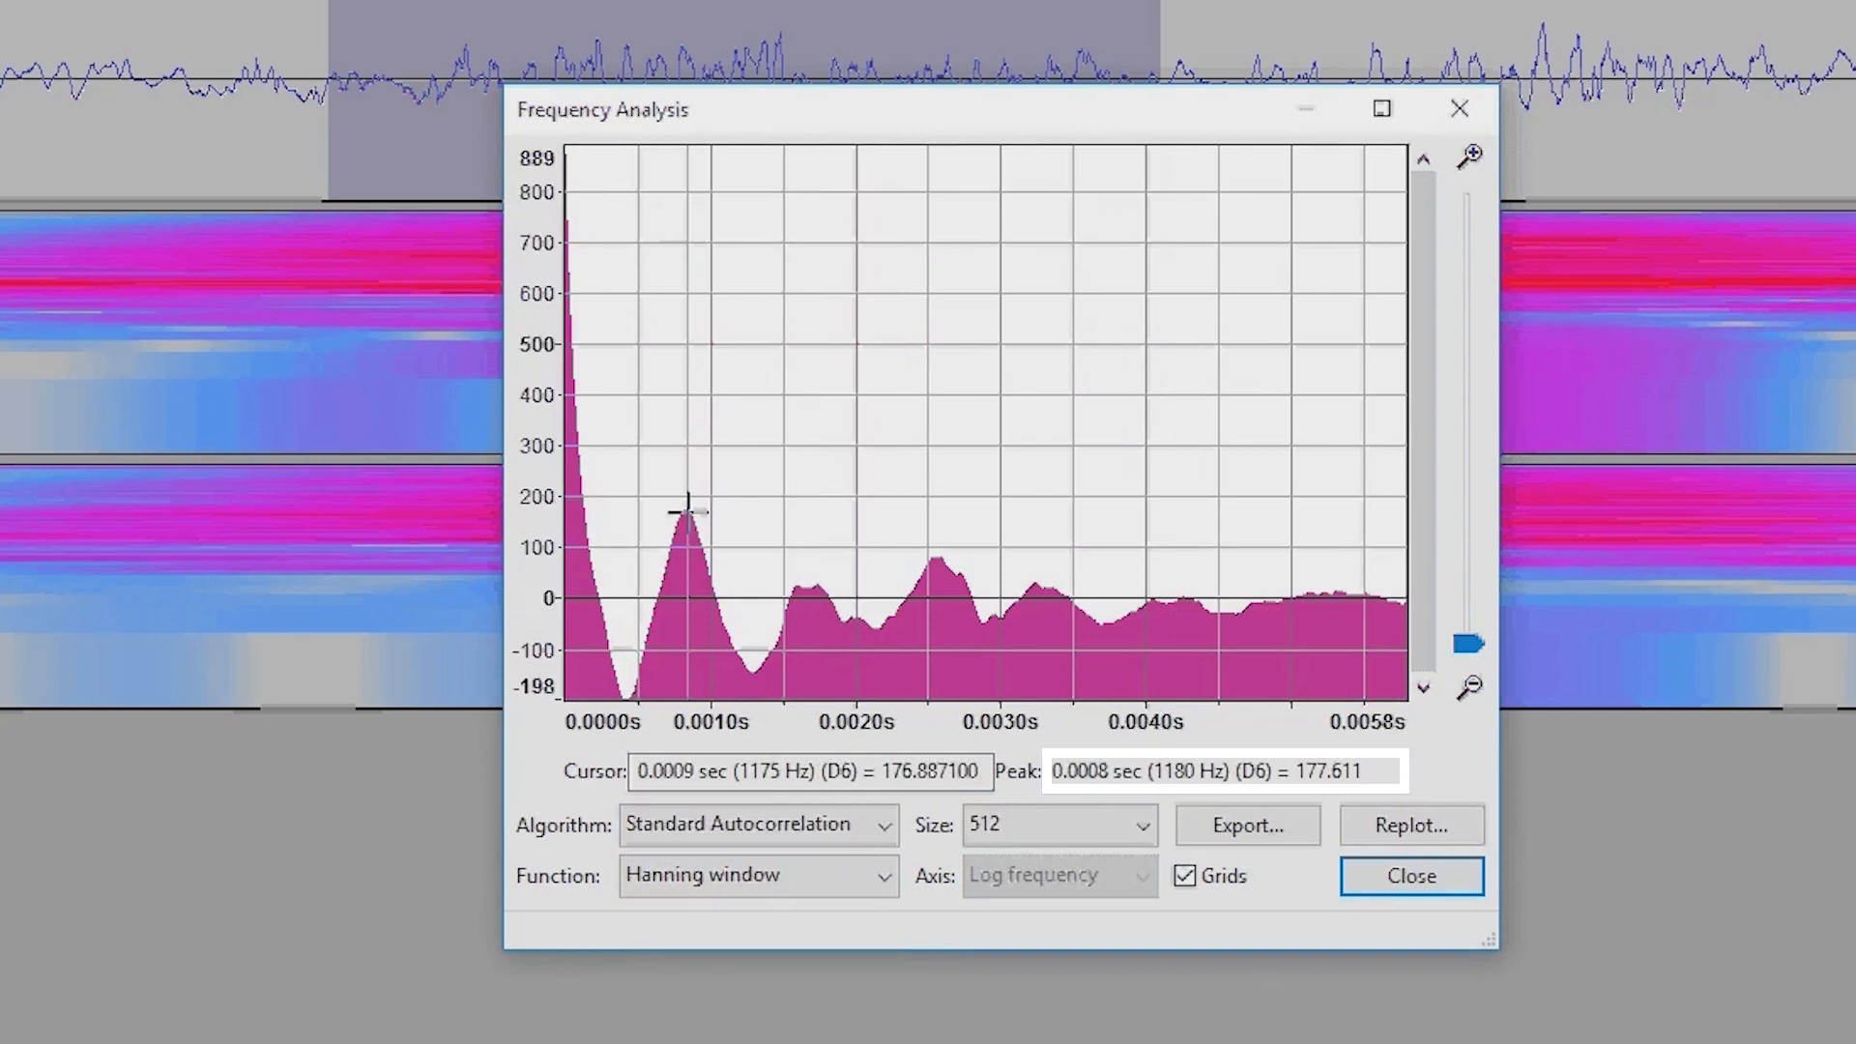
{"action": "left_click", "coordinate": [757, 824]}
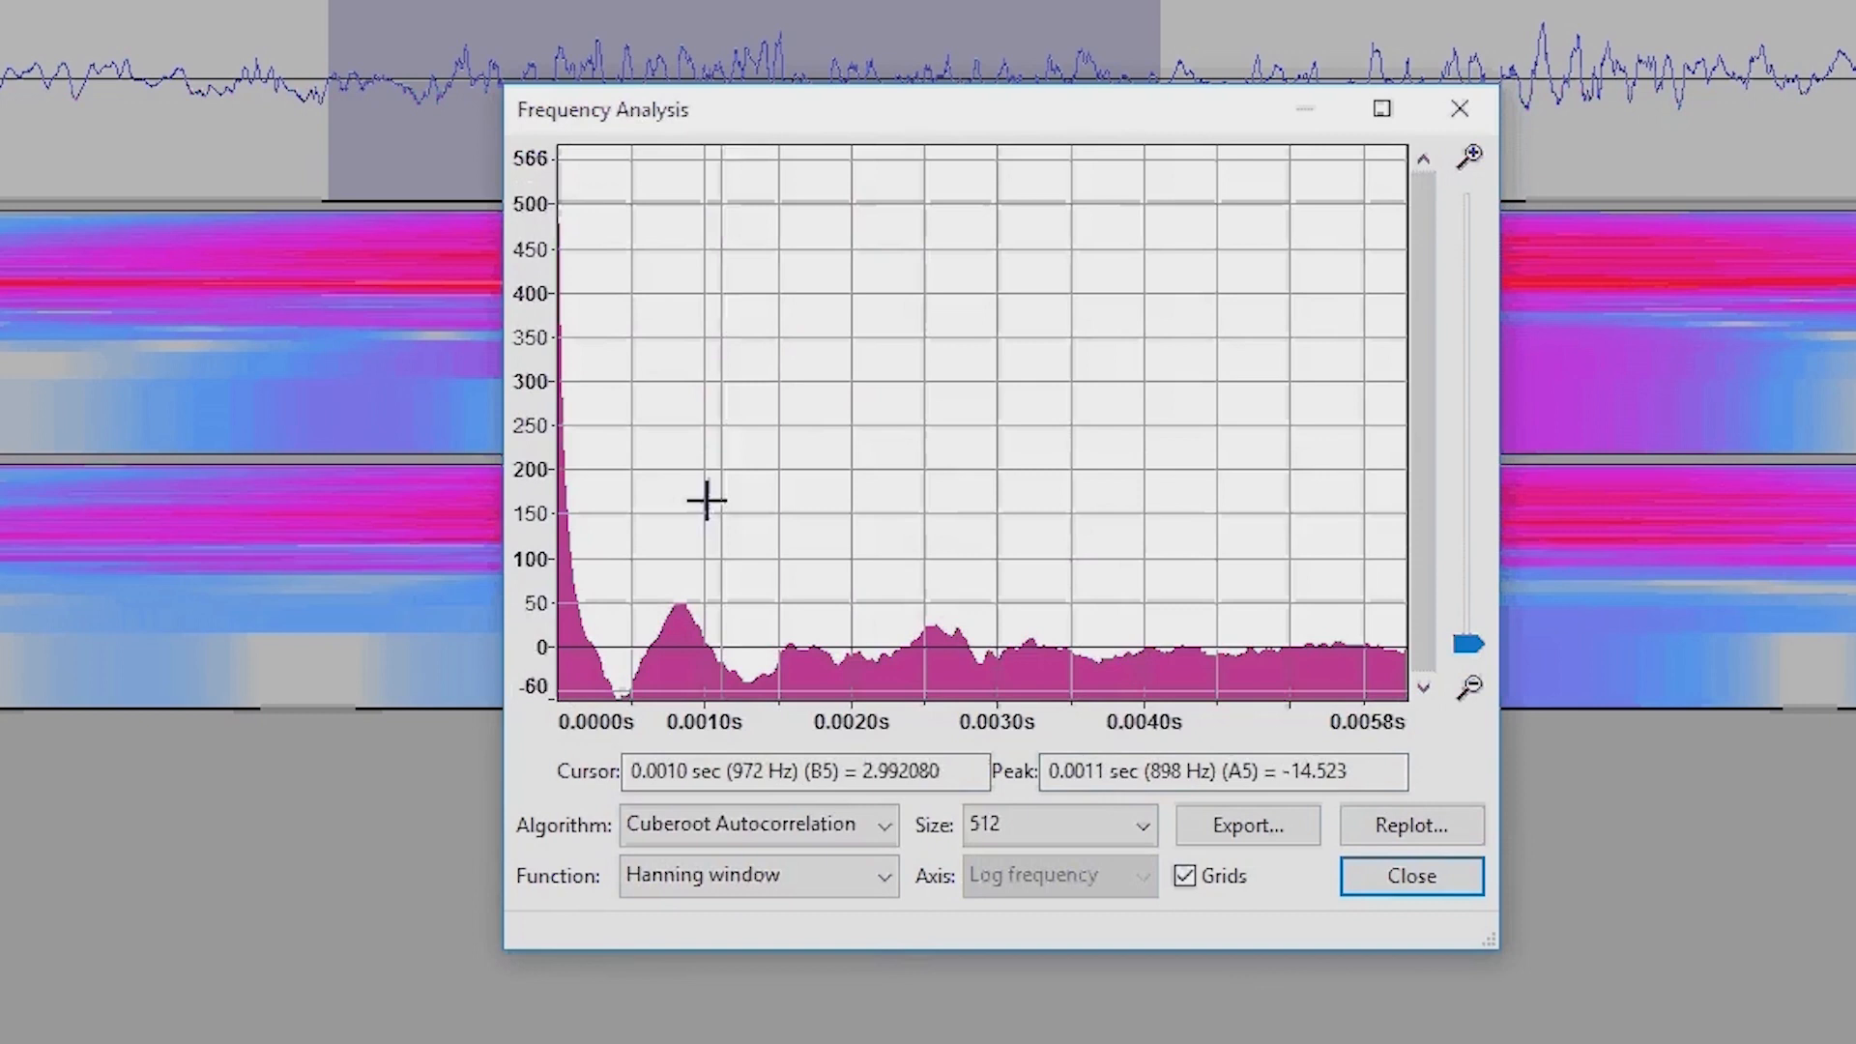
{"action": "left_click", "coordinate": [756, 824]}
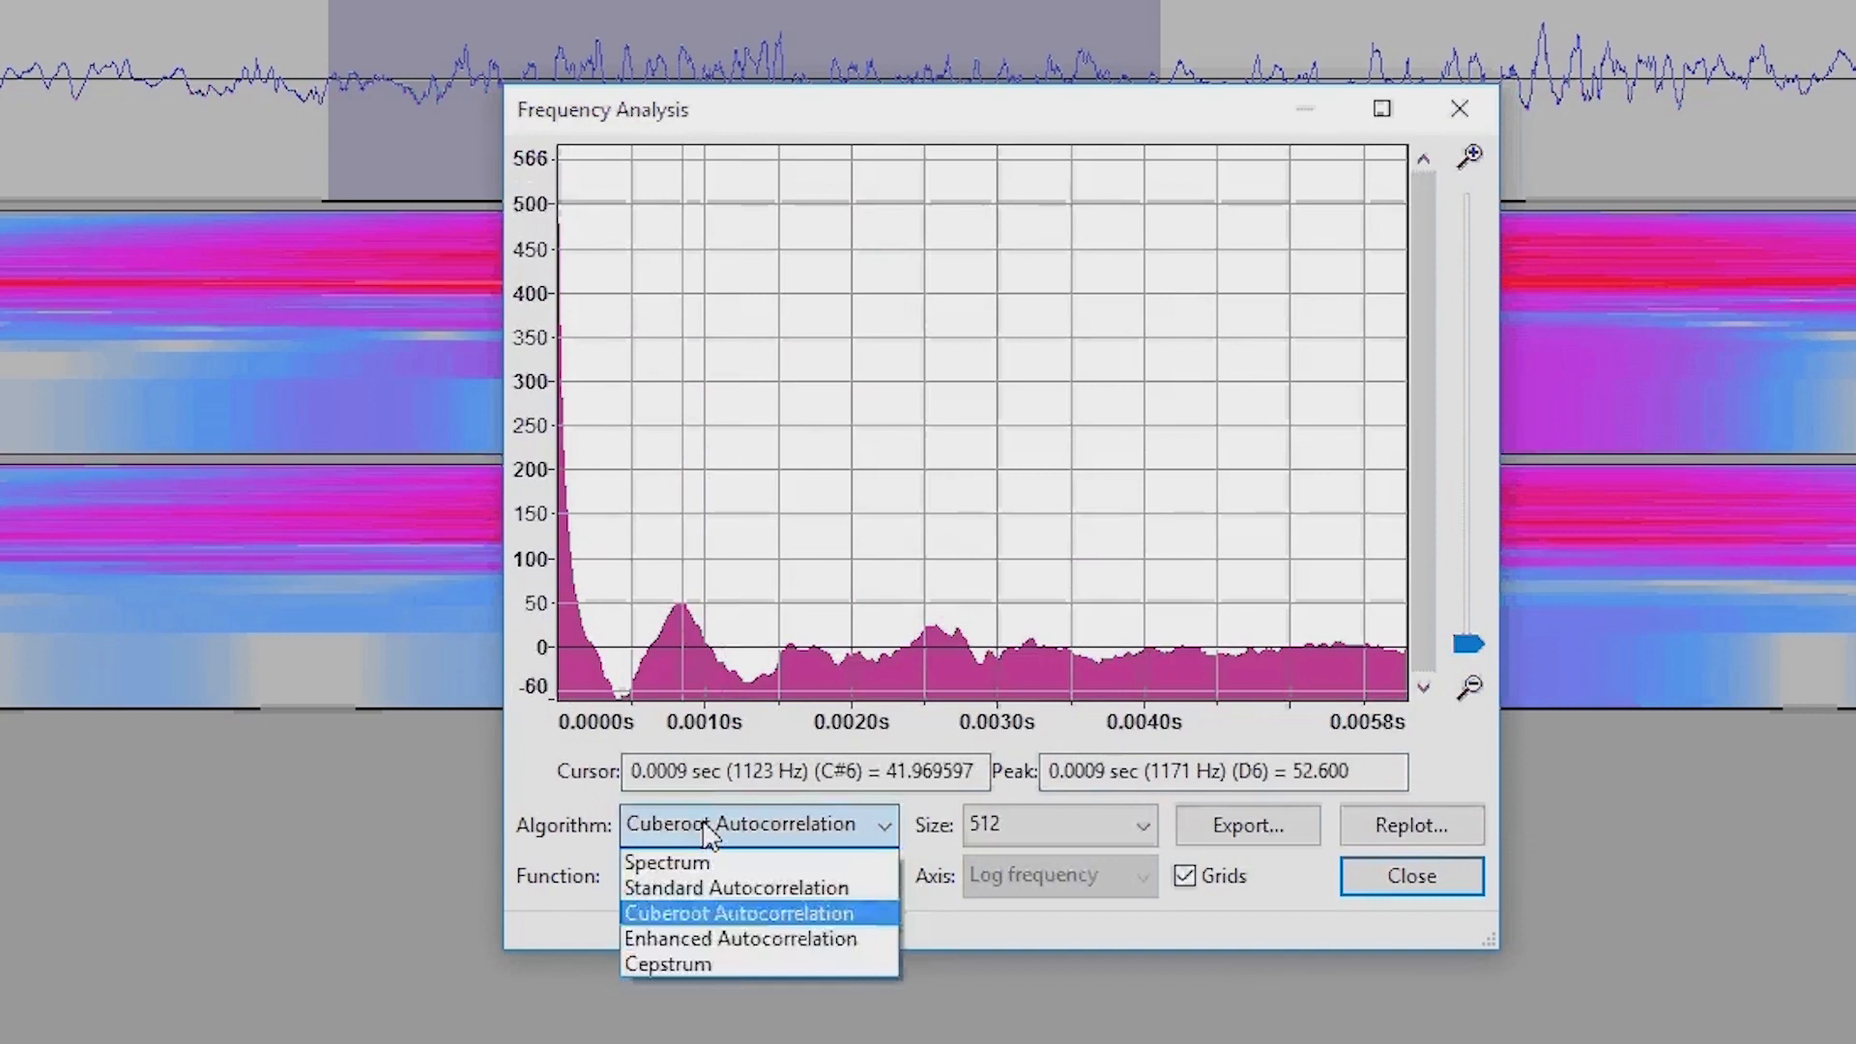
{"action": "left_click", "coordinate": [741, 940]}
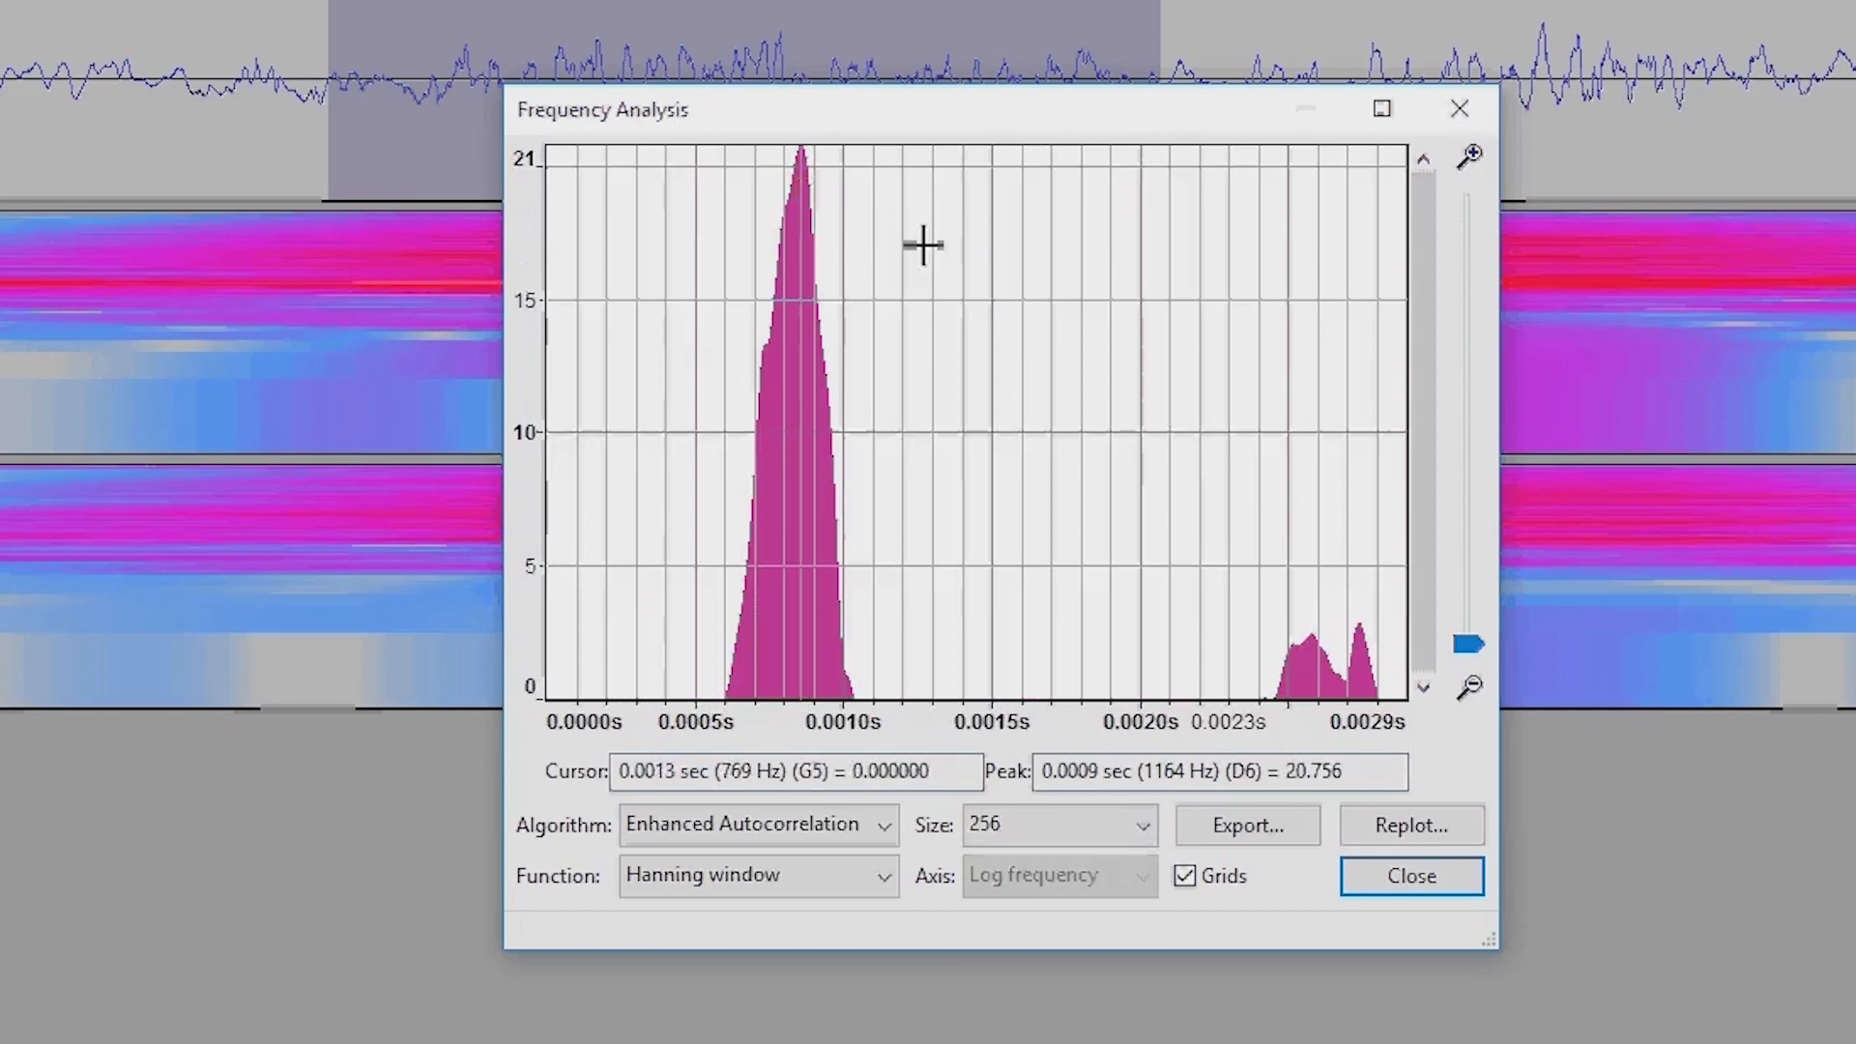
{"action": "left_click", "coordinate": [756, 824]}
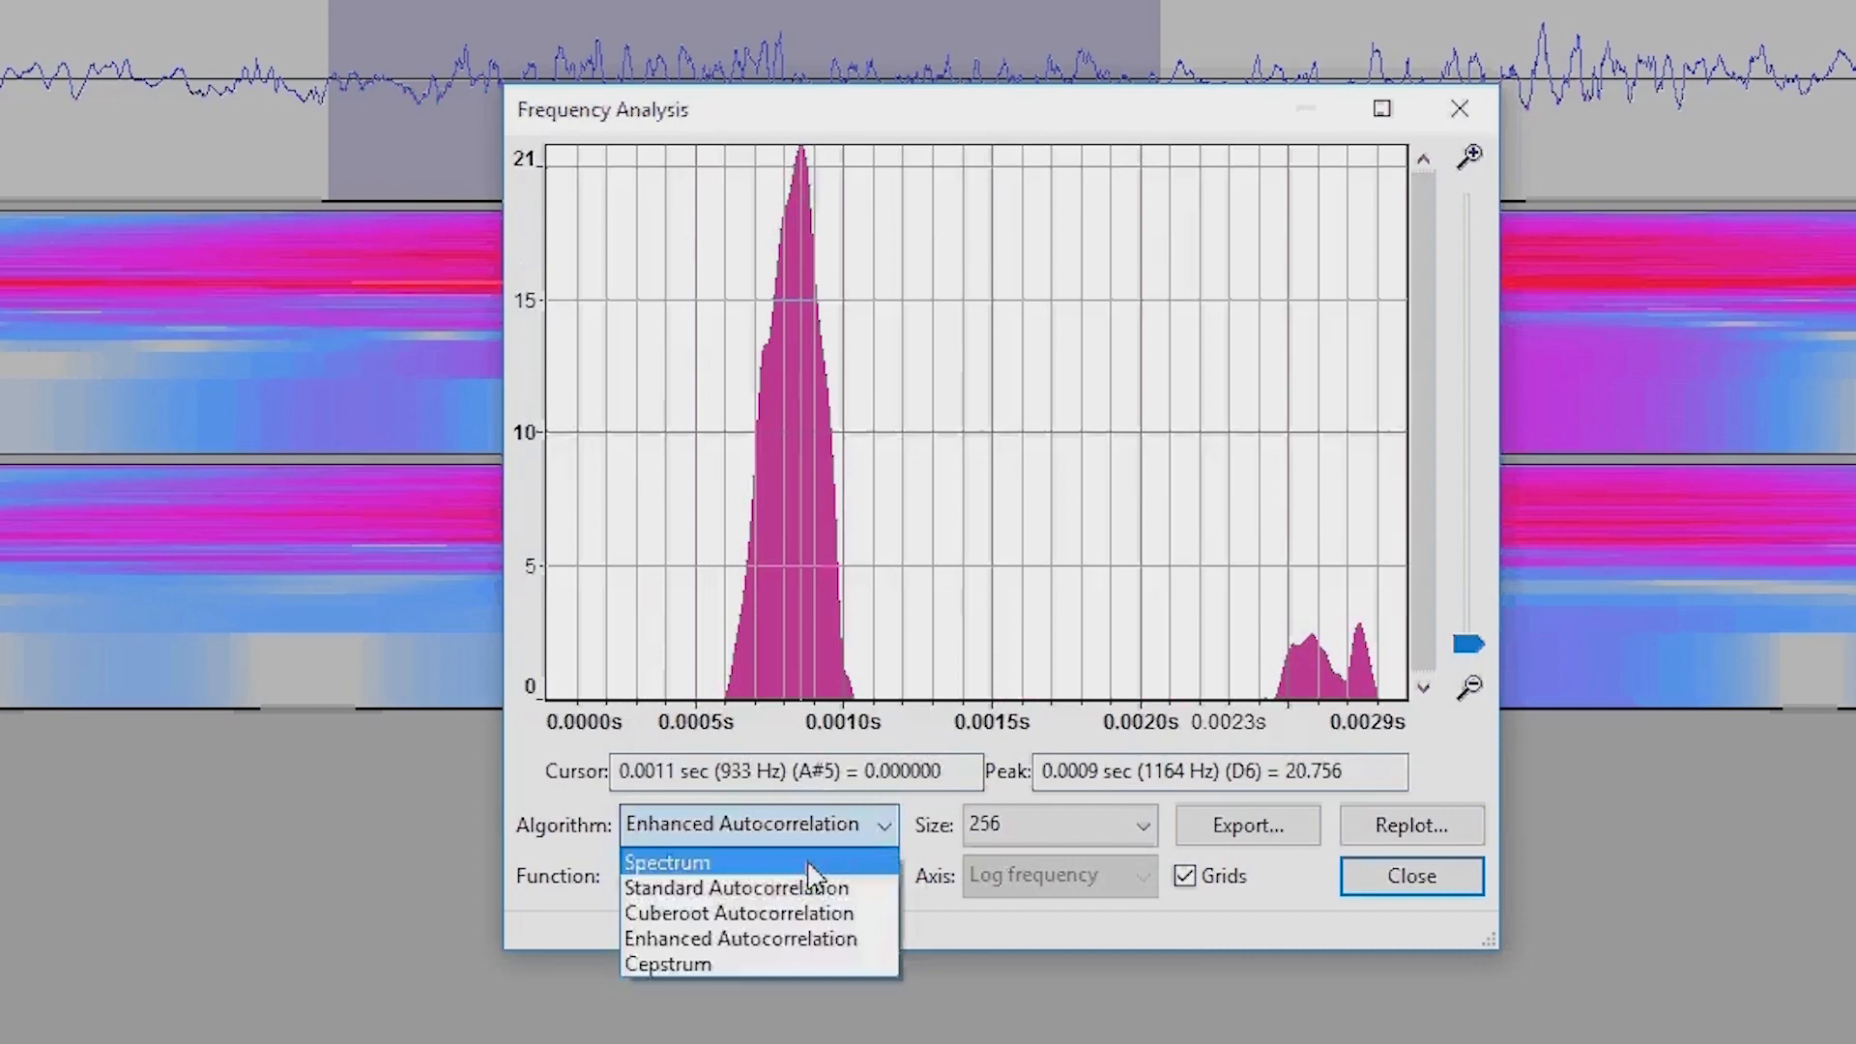